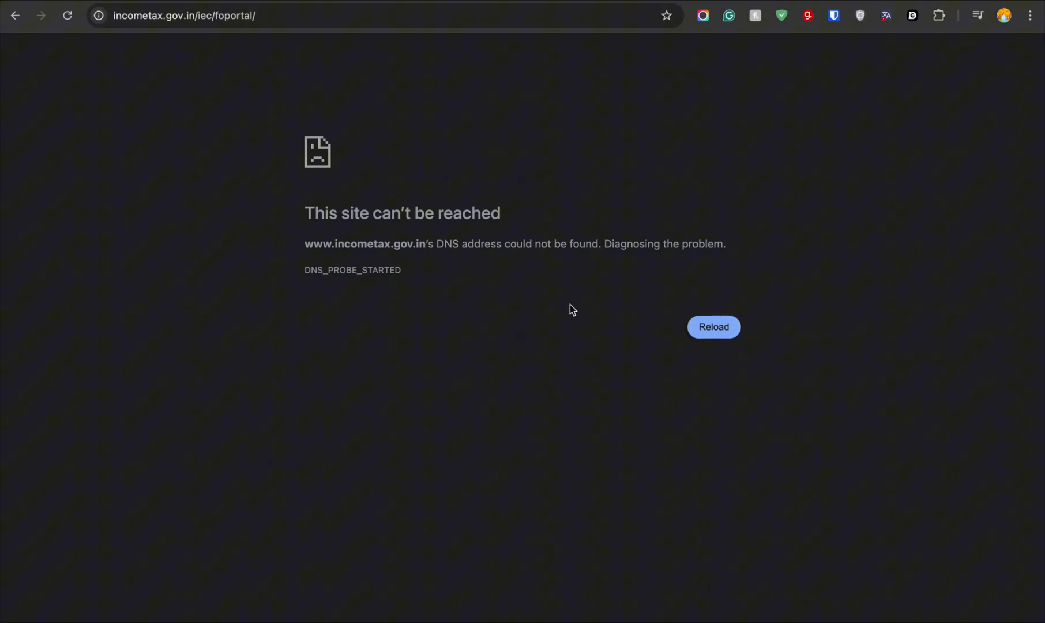
{"action": "mouse_move", "coordinate": [508, 352]}
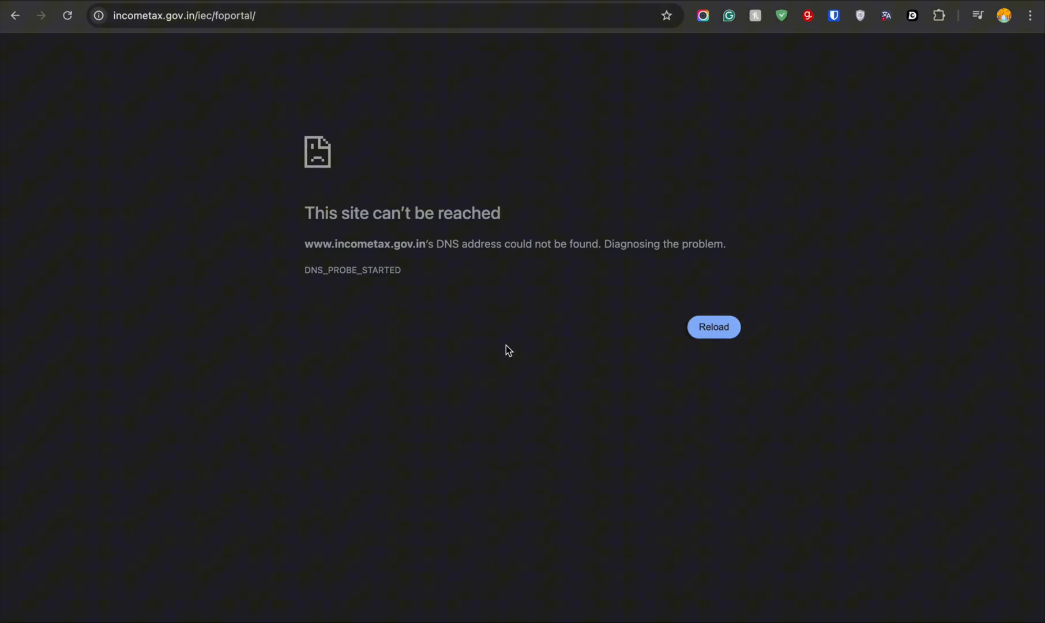
{"action": "mouse_move", "coordinate": [415, 307]}
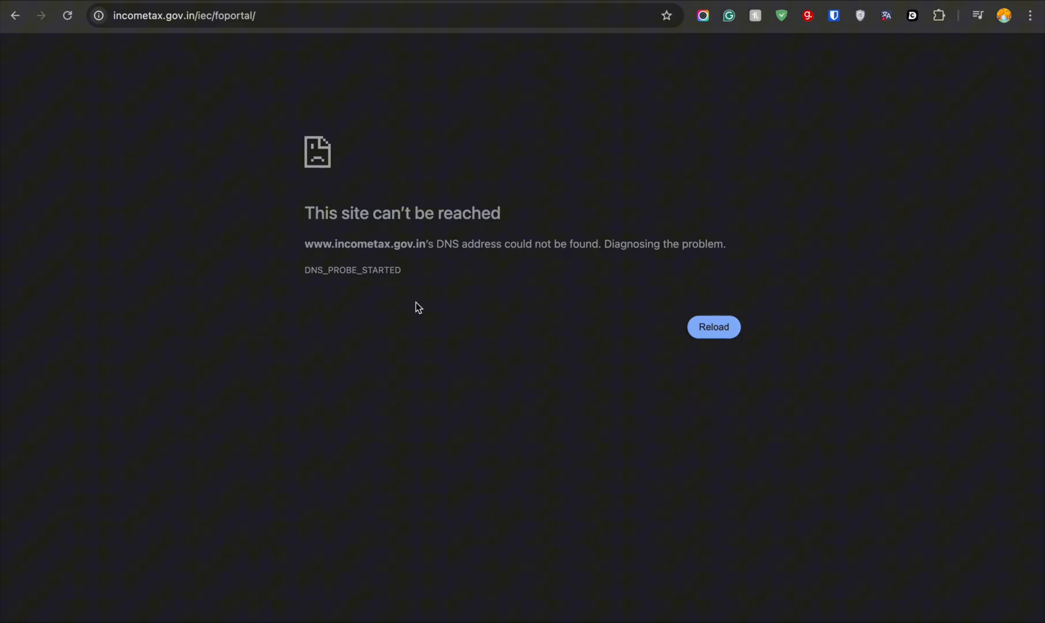
{"action": "mouse_move", "coordinate": [610, 341]}
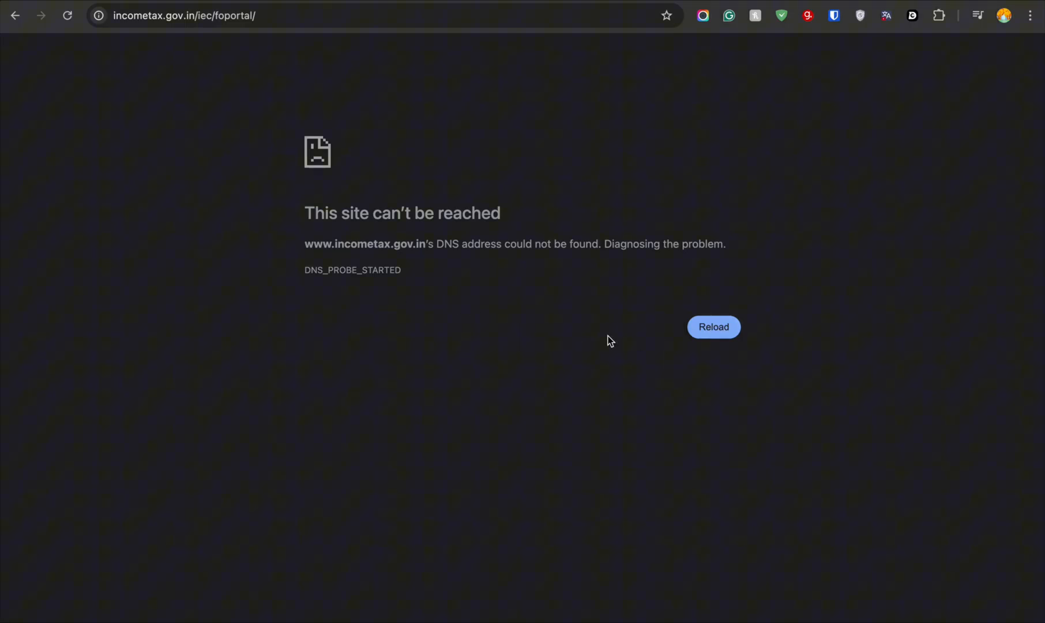
{"action": "mouse_move", "coordinate": [354, 288]}
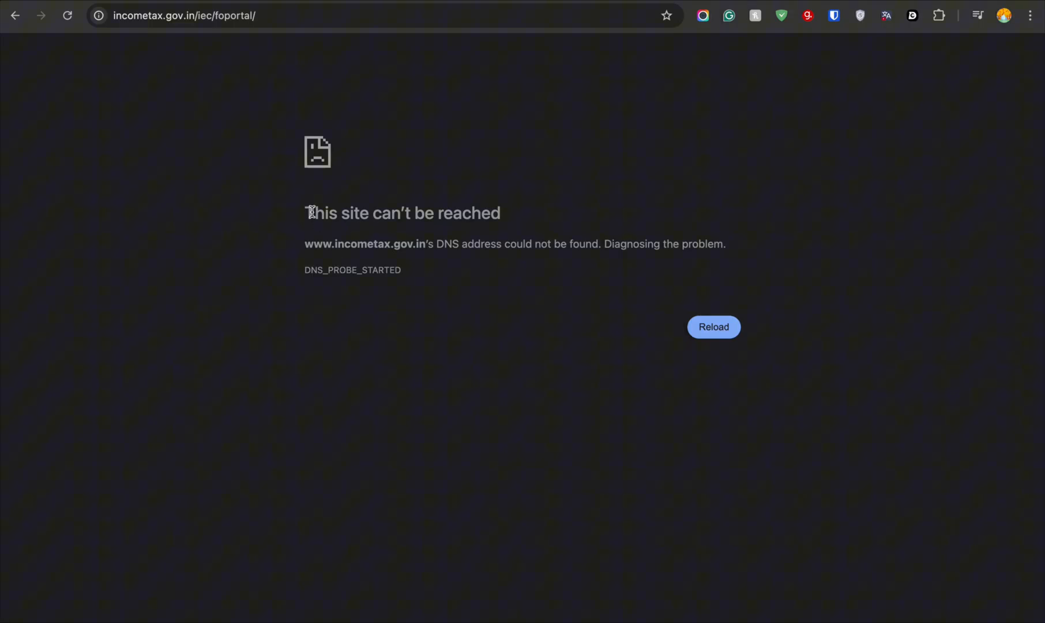
- Highlight the DNS address error message, then reload the income tax e-Filing site
{"action": "left_click_drag", "start_coordinate": [306, 213], "coordinate": [374, 213]}
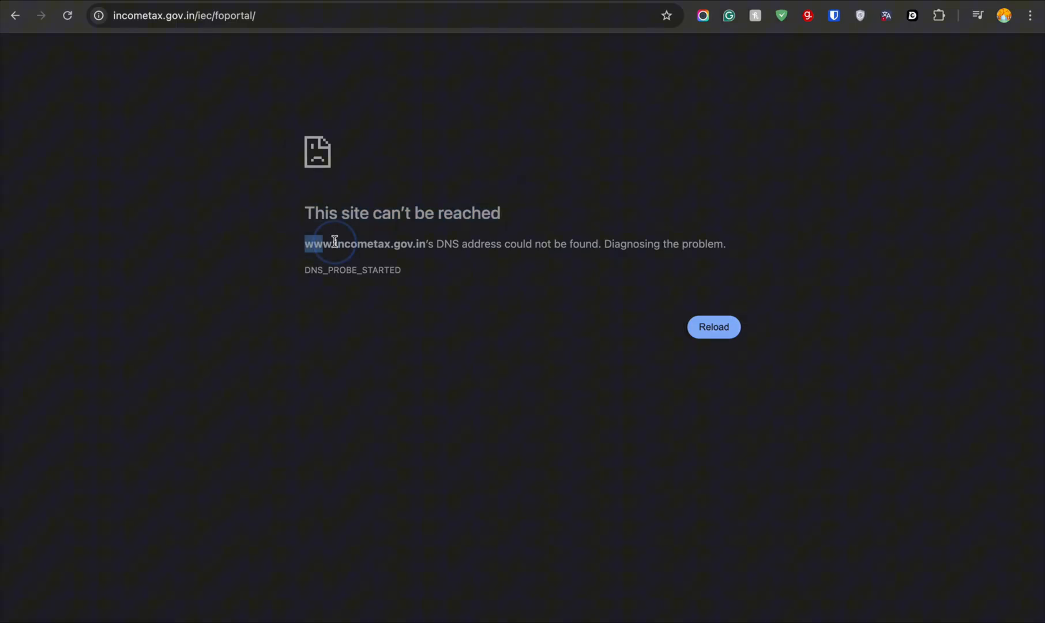
{"action": "left_click_drag", "start_coordinate": [313, 243], "coordinate": [725, 244]}
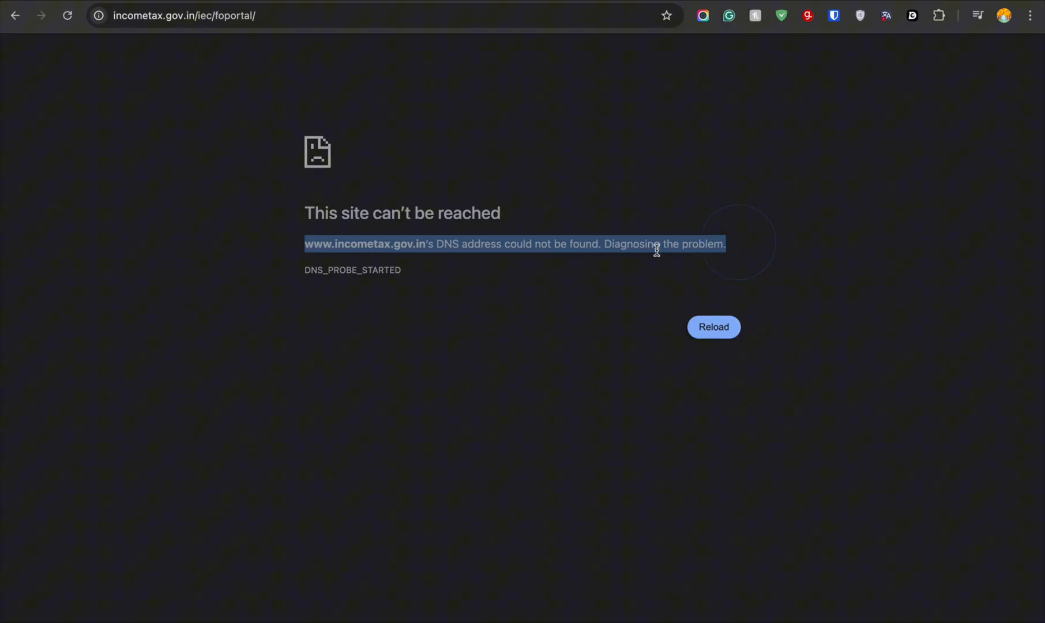
{"action": "mouse_move", "coordinate": [392, 270]}
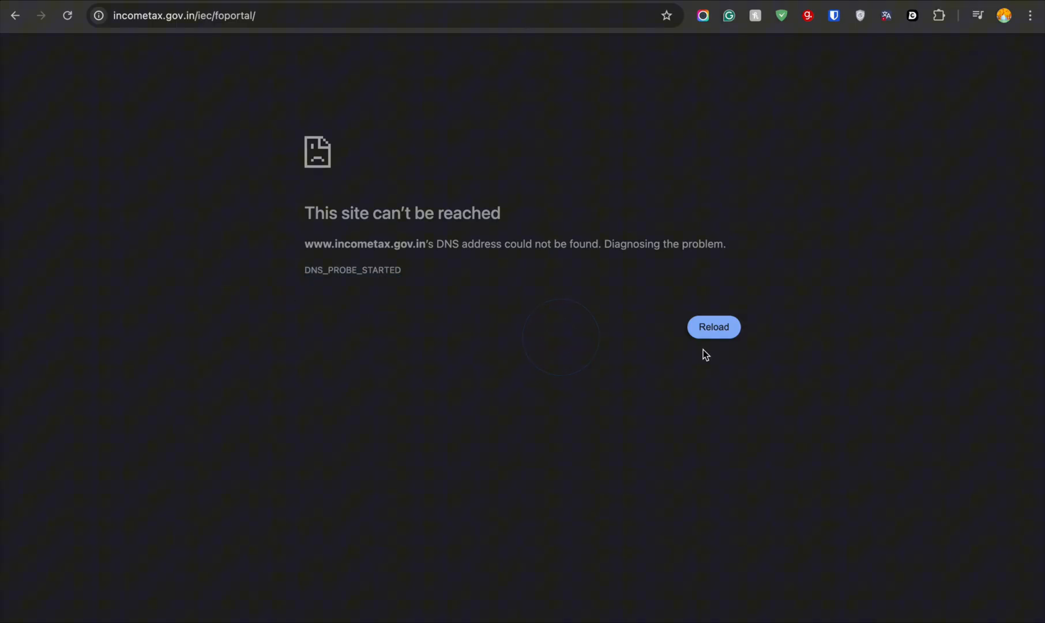
{"action": "mouse_move", "coordinate": [612, 231]}
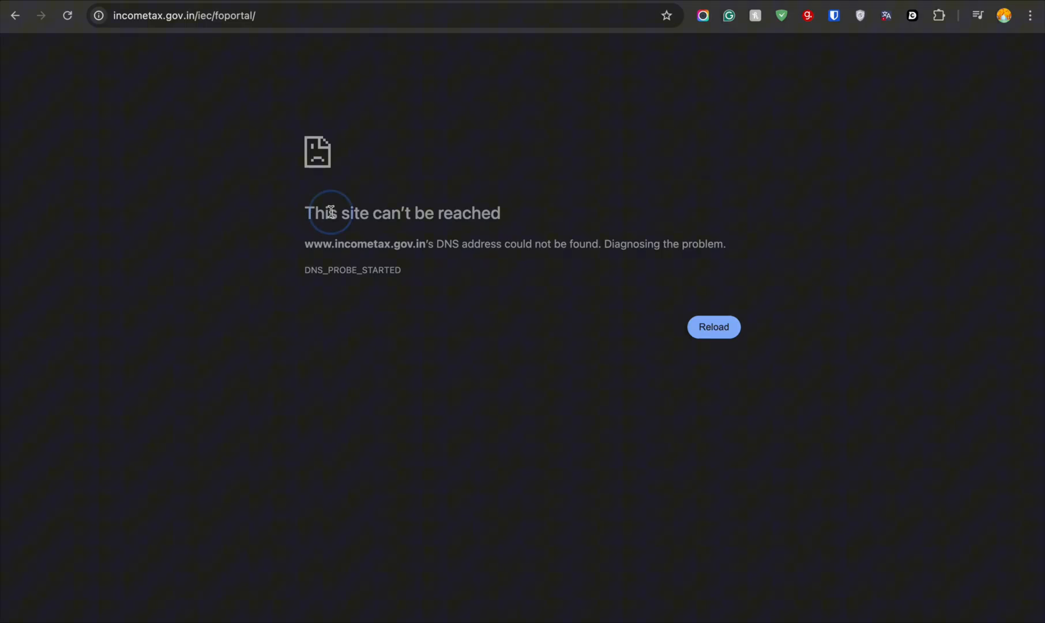
{"action": "left_click_drag", "start_coordinate": [330, 212], "coordinate": [725, 244]}
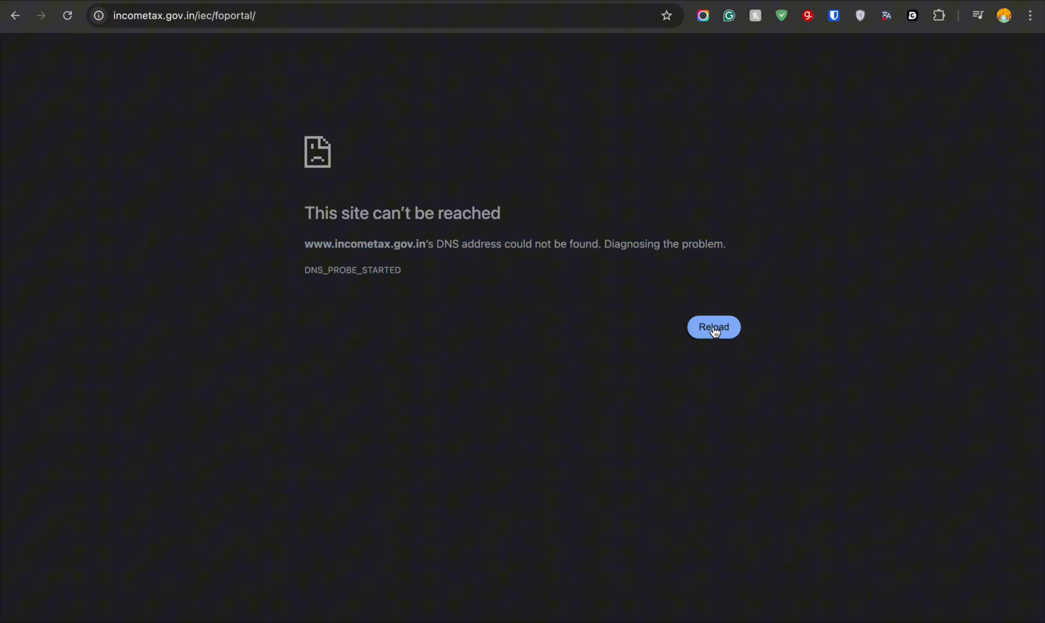
{"action": "left_click", "coordinate": [714, 327]}
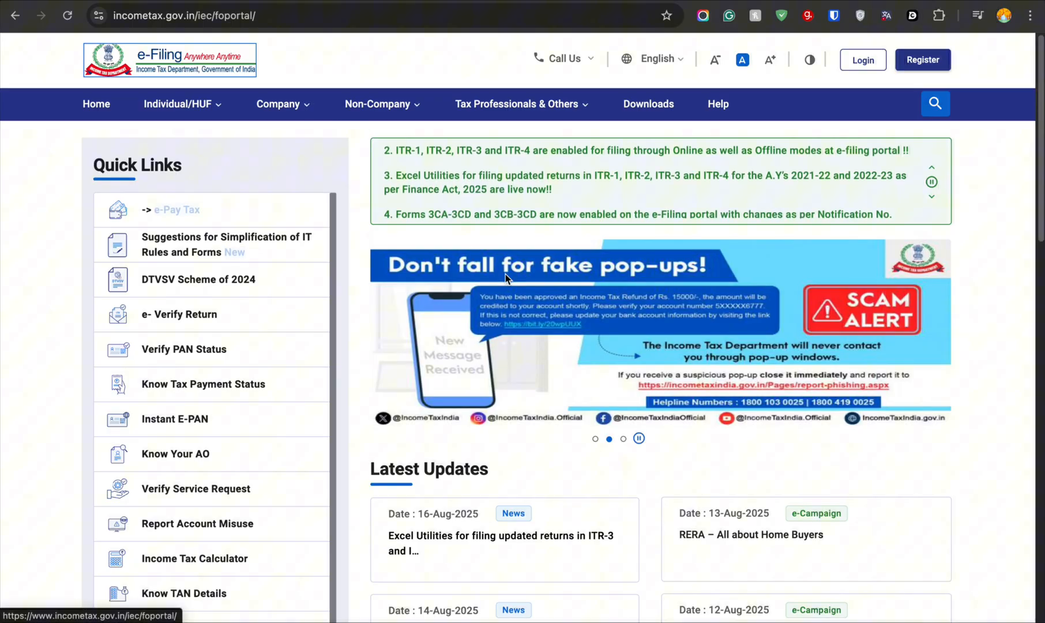
{"action": "scroll", "scroll_direction": "down", "scroll_amount": 3}
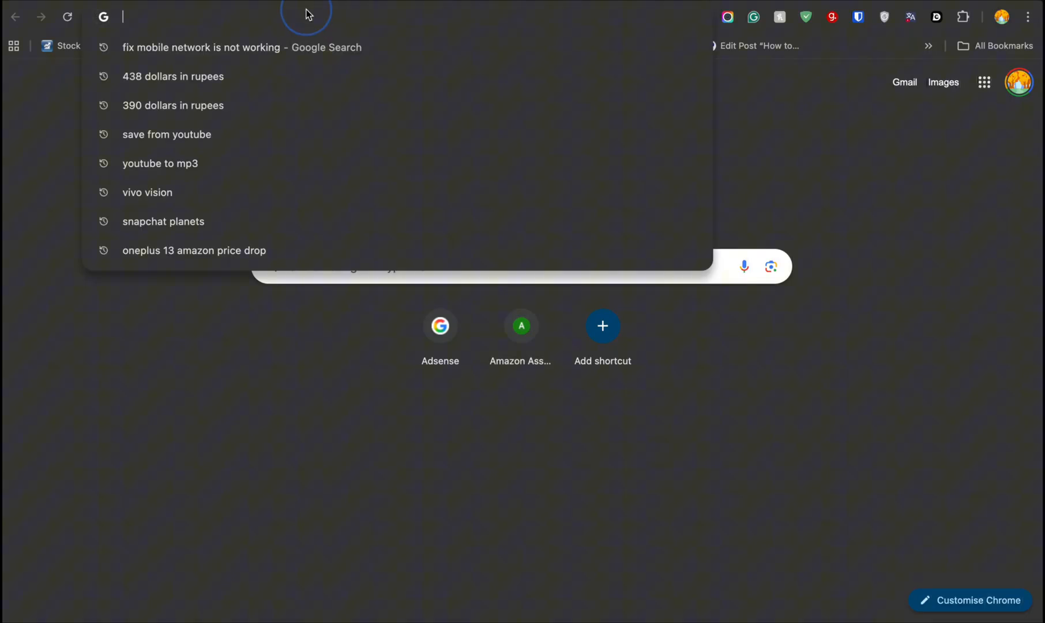
- Load chrome://net-internals/#dns and clear the host resolver cache
{"action": "type", "text": "chrome://net-internals/#dns"}
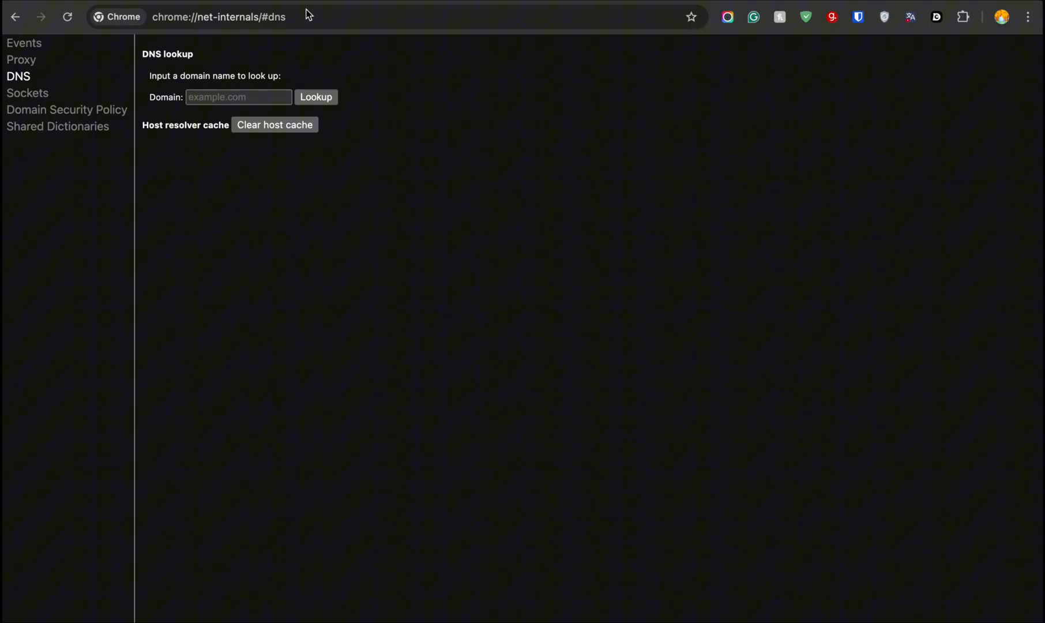
{"action": "left_click", "coordinate": [239, 97]}
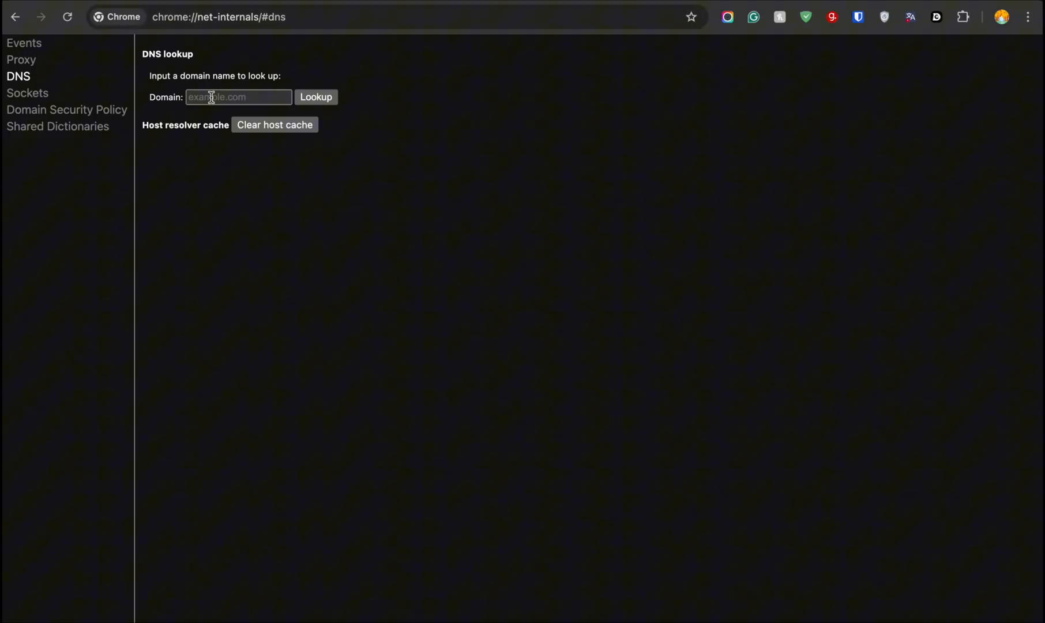
{"action": "left_click", "coordinate": [239, 97]}
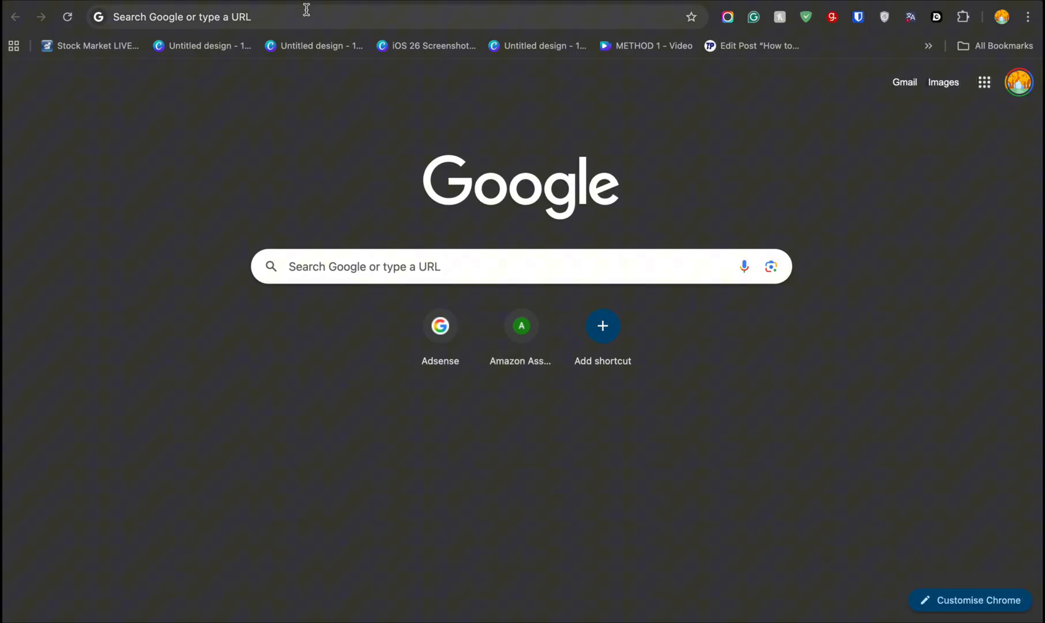
{"action": "type", "text": "chrome://net-internals/#dns"}
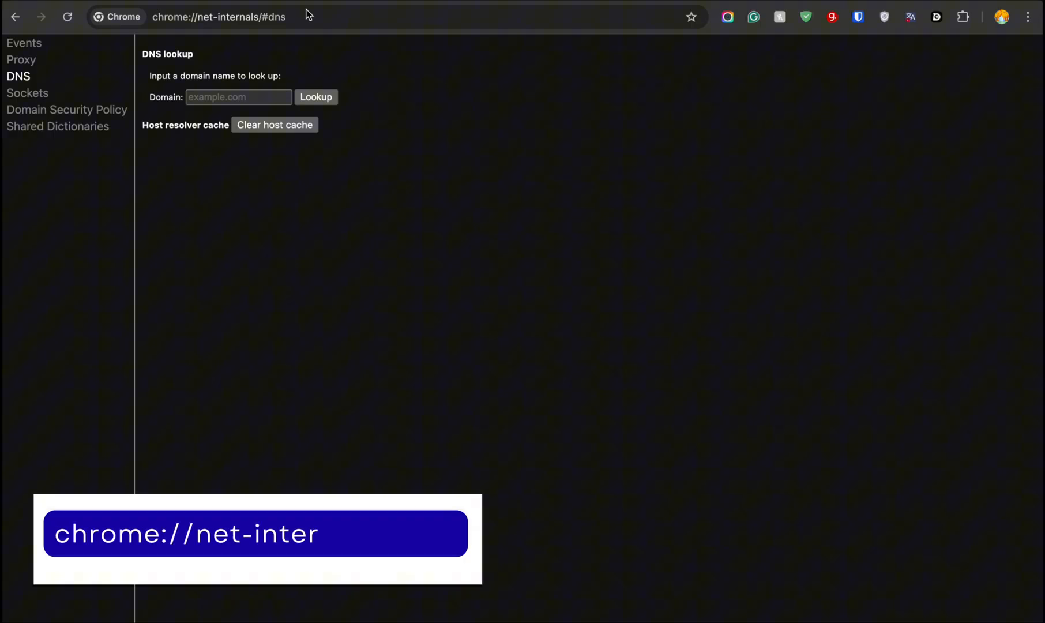
{"action": "type", "text": "nals/#dns"}
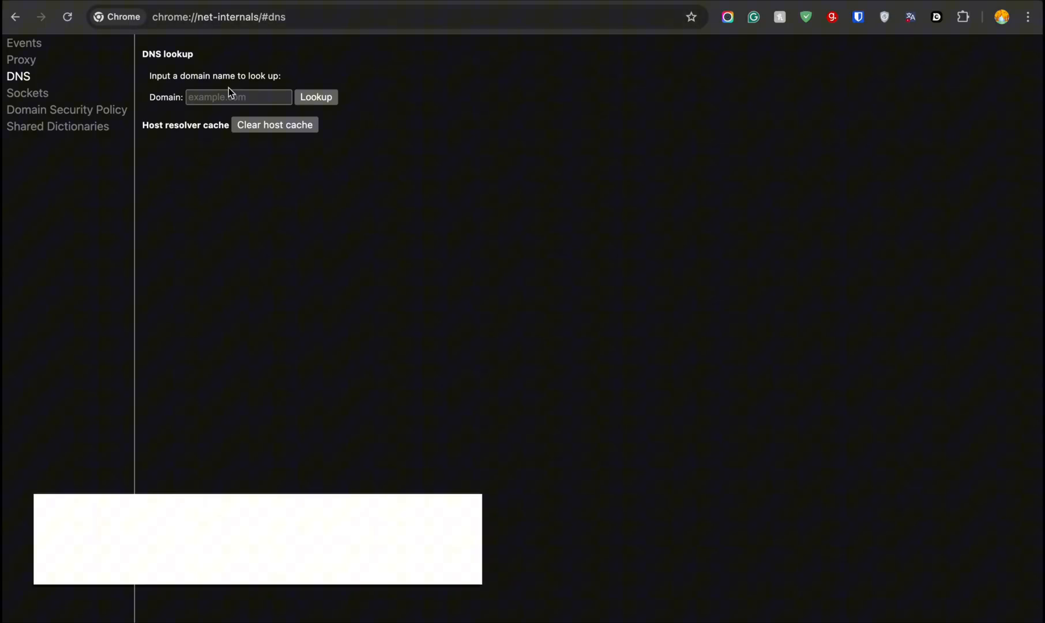
{"action": "left_click", "coordinate": [238, 96]}
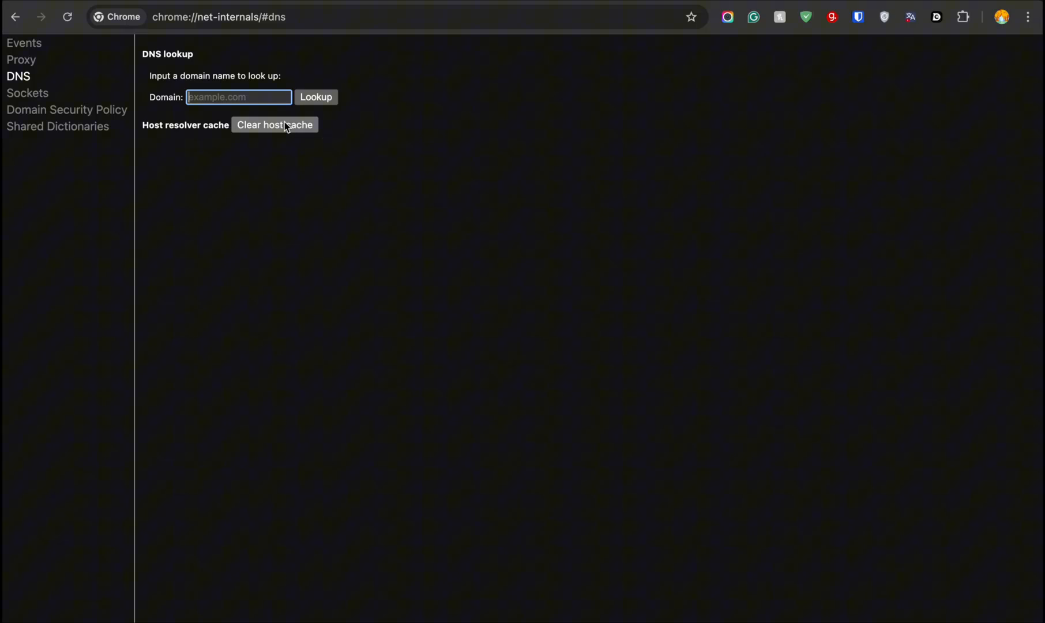
{"action": "left_click", "coordinate": [274, 124]}
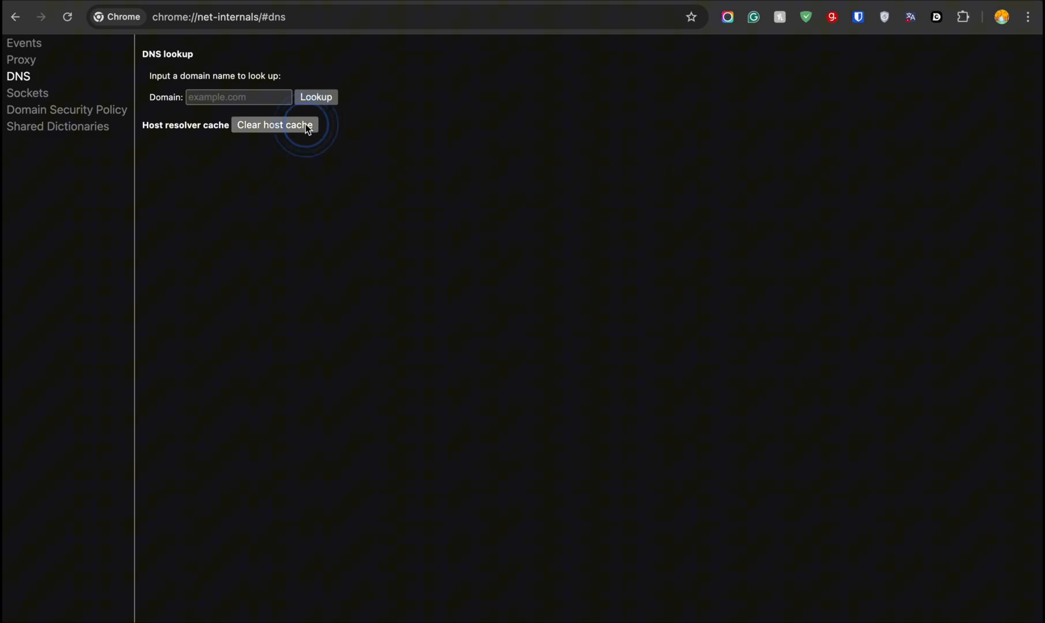
{"action": "left_click", "coordinate": [274, 124]}
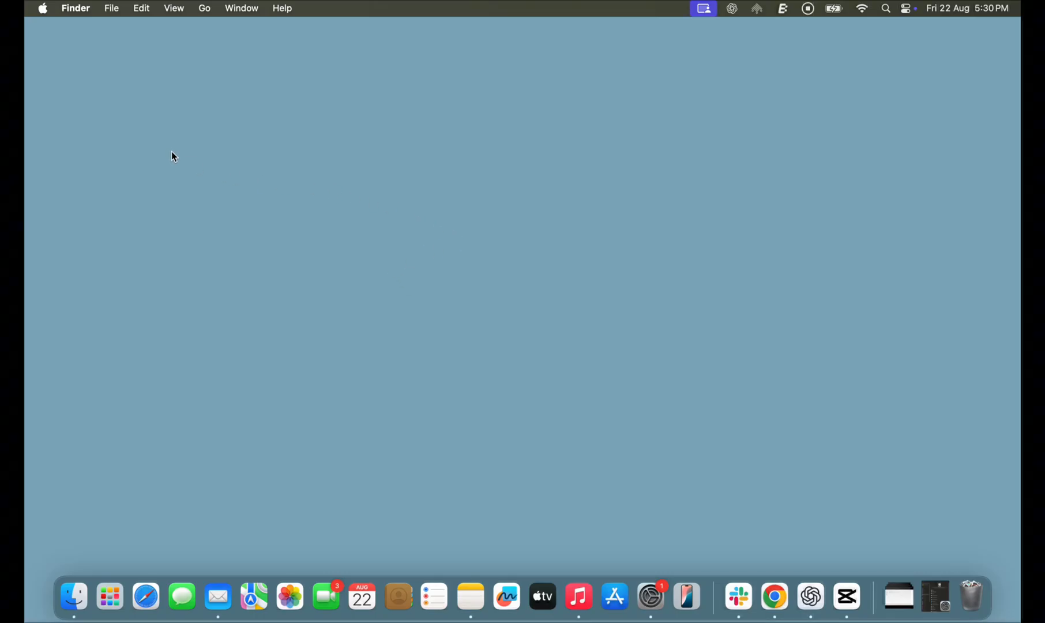
- Open the Apple menu to reach the Restart option
{"action": "left_click", "coordinate": [42, 8]}
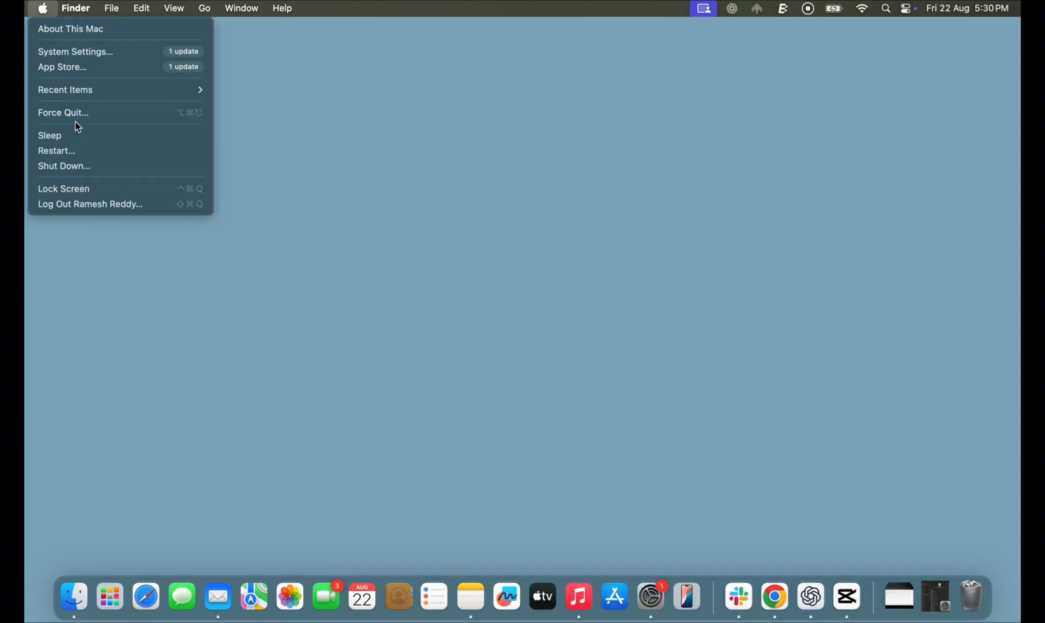
{"action": "mouse_move", "coordinate": [90, 150]}
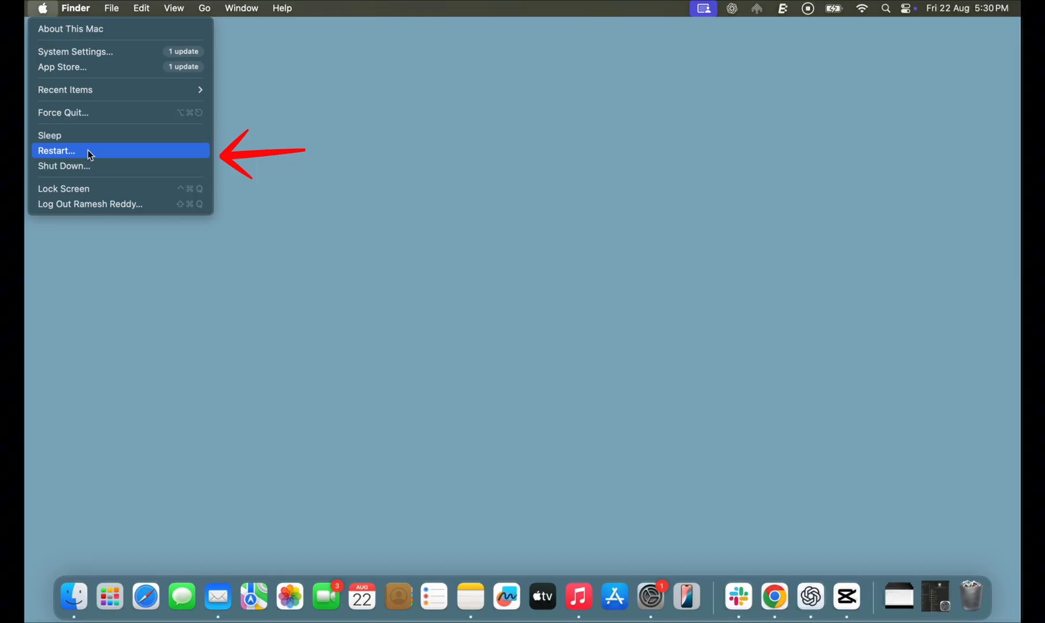
{"action": "mouse_move", "coordinate": [450, 548]}
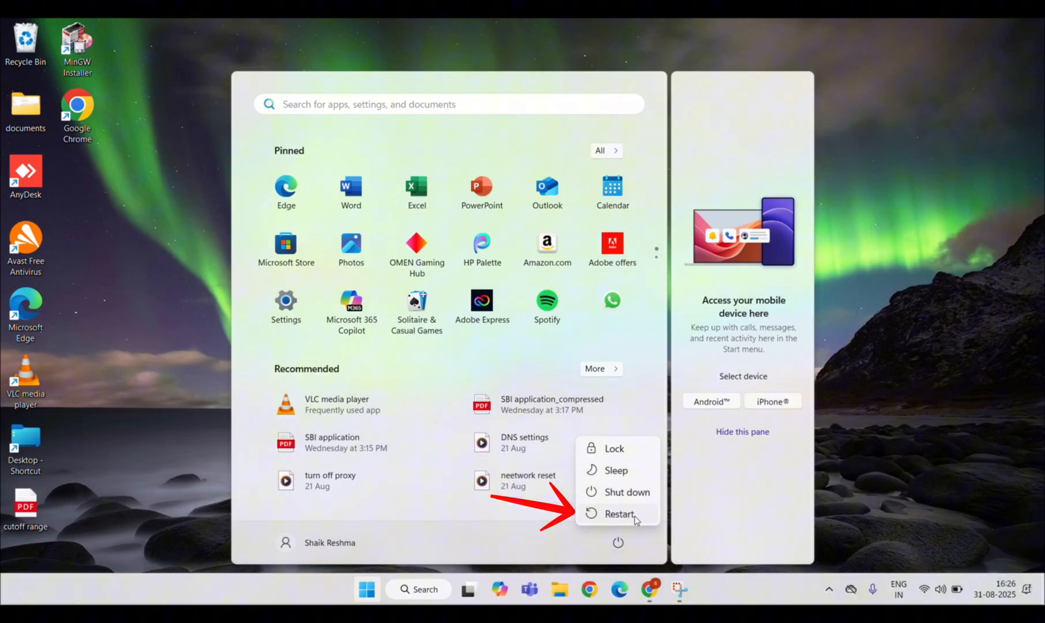
- Choose to restart the computer, then paste the copied command
{"action": "left_click", "coordinate": [619, 514]}
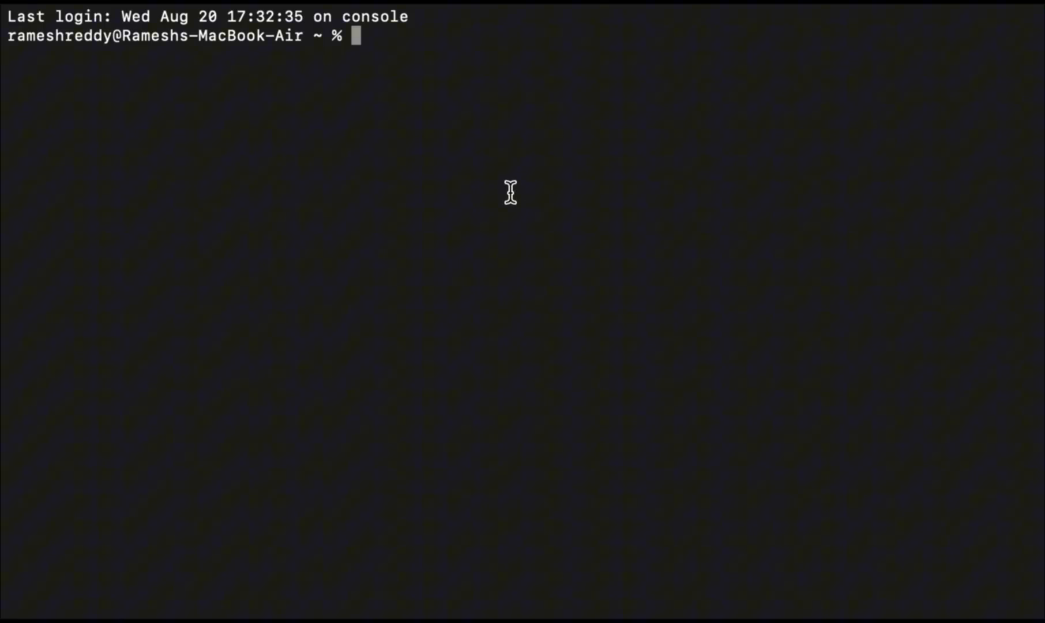
{"action": "key", "text": "cmd+v"}
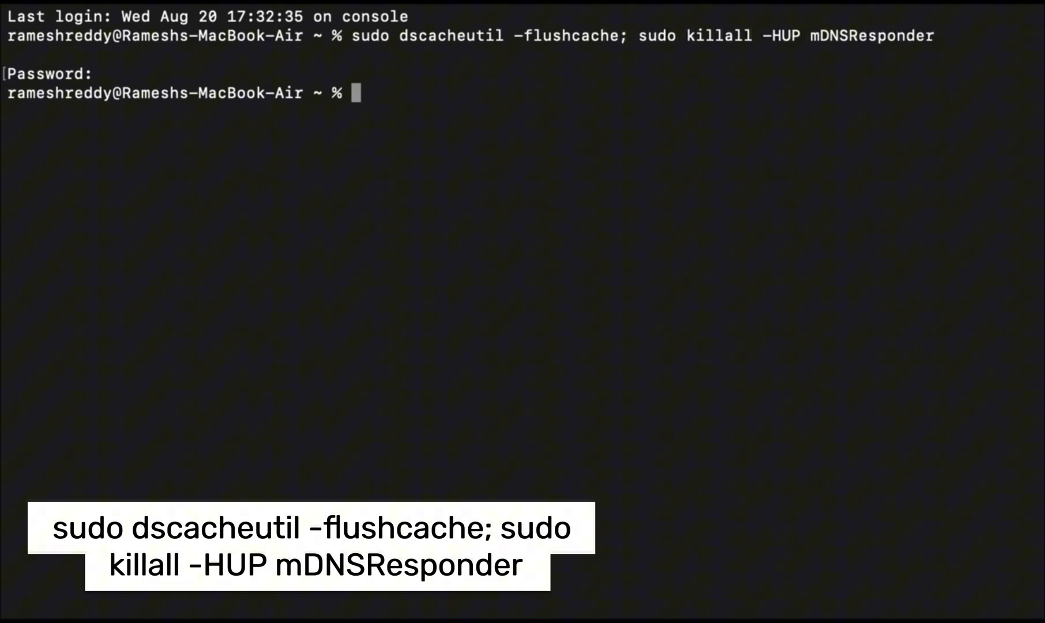
{"action": "mouse_move", "coordinate": [669, 257]}
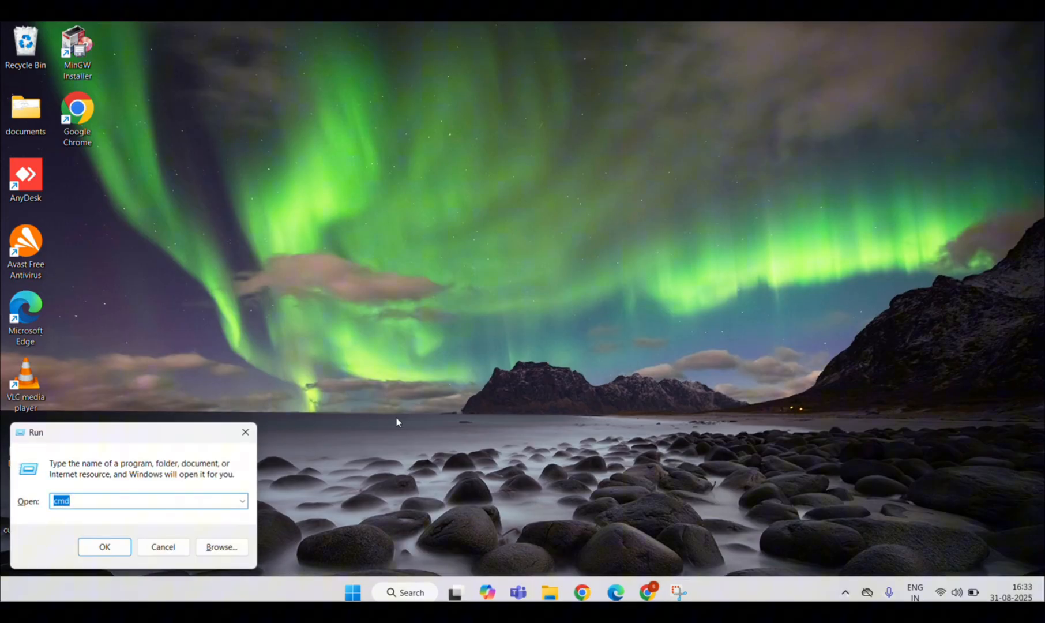
- Launch Command Prompt and run ipconfig /flushdns
{"action": "left_click", "coordinate": [104, 546]}
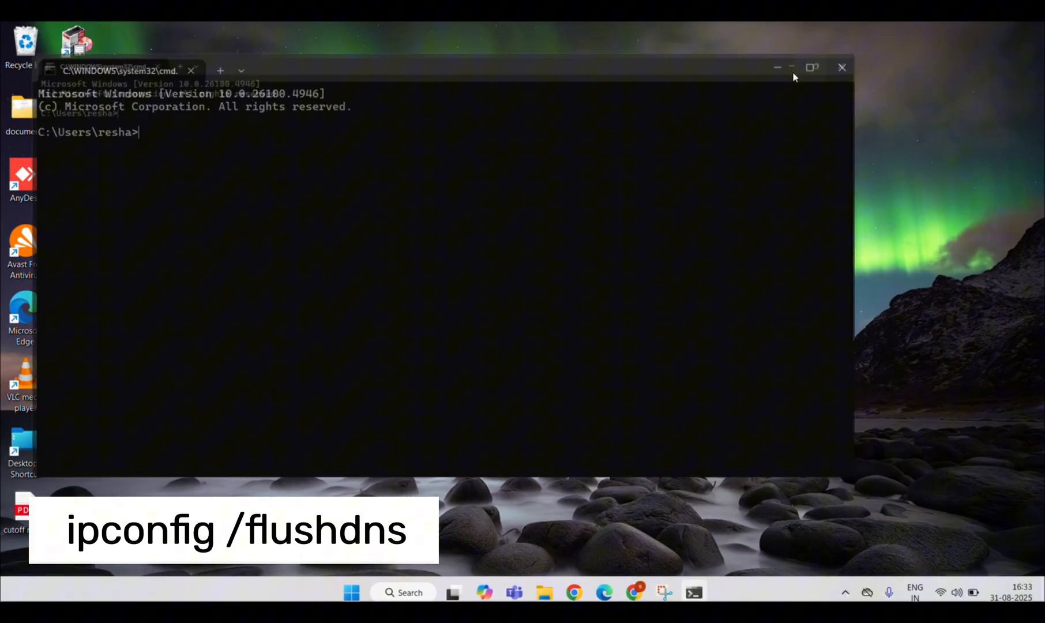
{"action": "type", "text": "ipconfig /flushdns"}
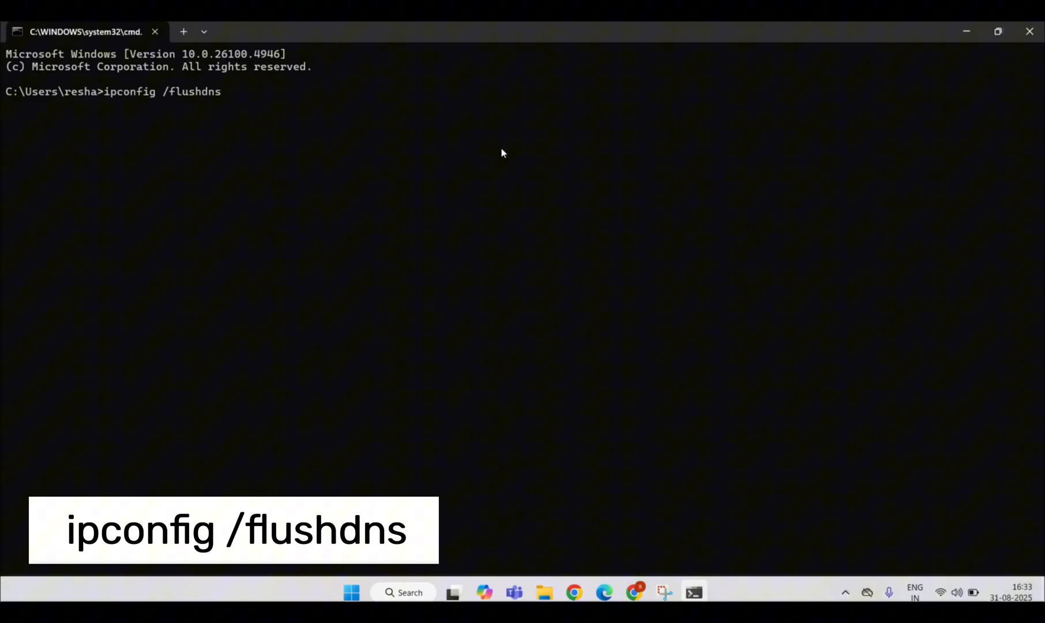
{"action": "key", "text": "Enter"}
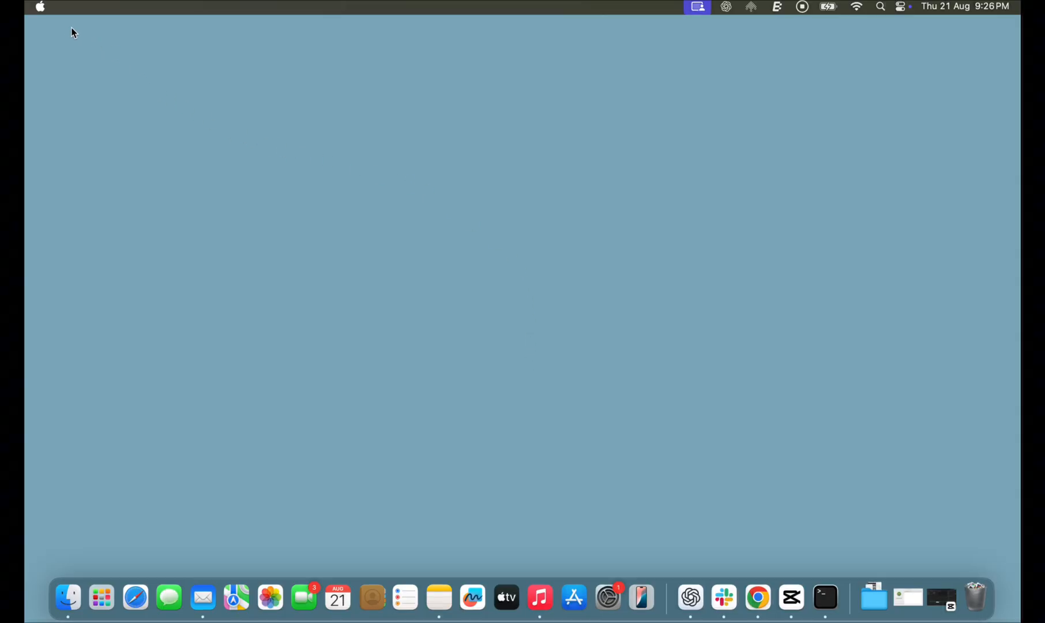
- Go from the Apple menu through System Settings and Network to the Wi-Fi page
{"action": "left_click", "coordinate": [39, 7]}
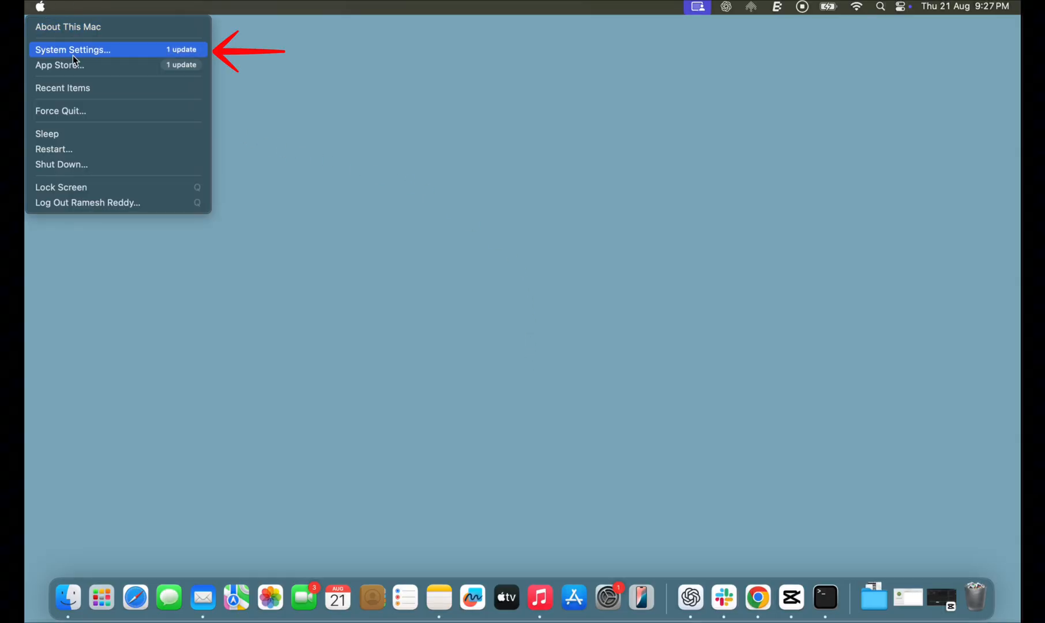
{"action": "left_click", "coordinate": [73, 49]}
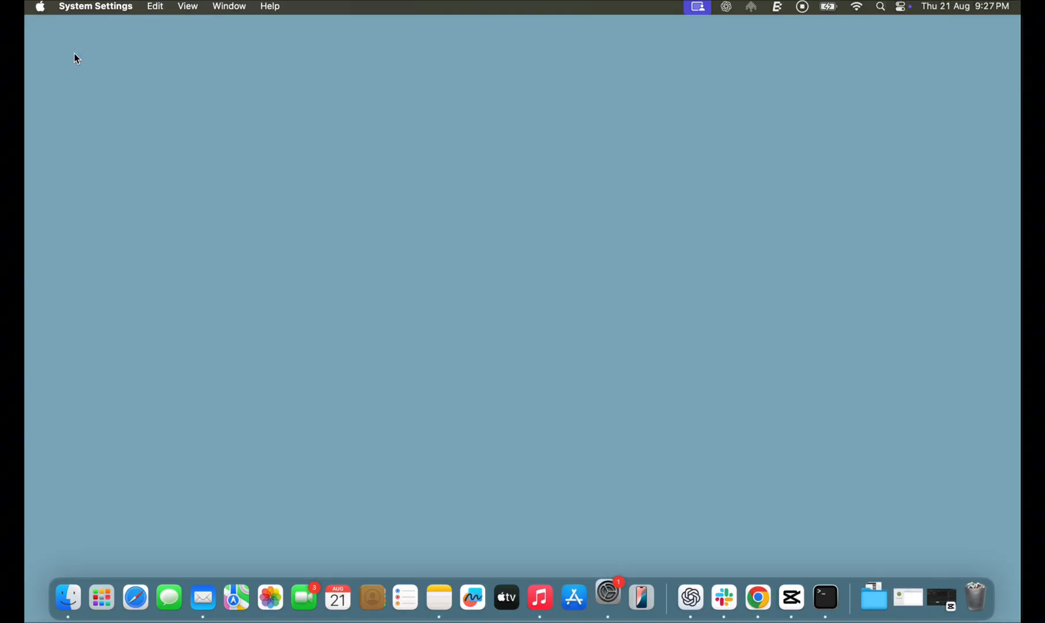
{"action": "left_click", "coordinate": [608, 597]}
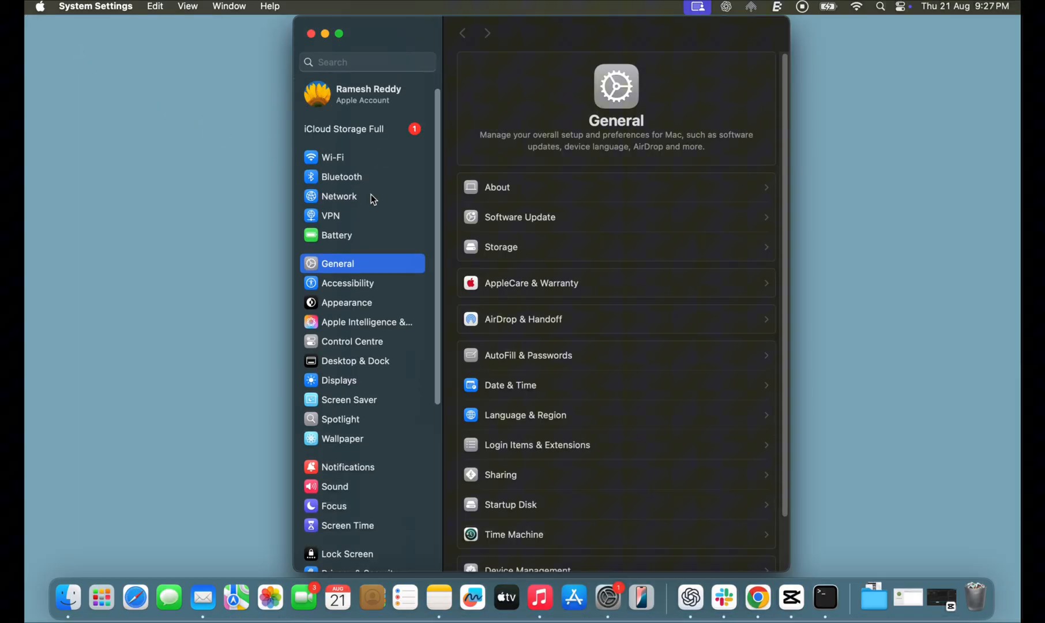
{"action": "left_click", "coordinate": [339, 196]}
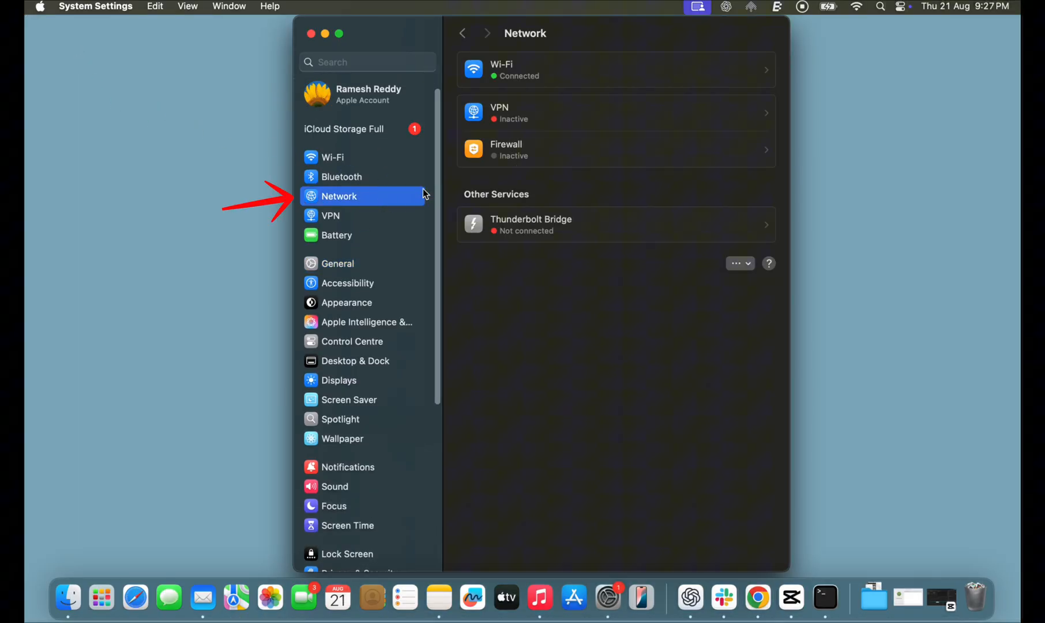
{"action": "left_click", "coordinate": [614, 70]}
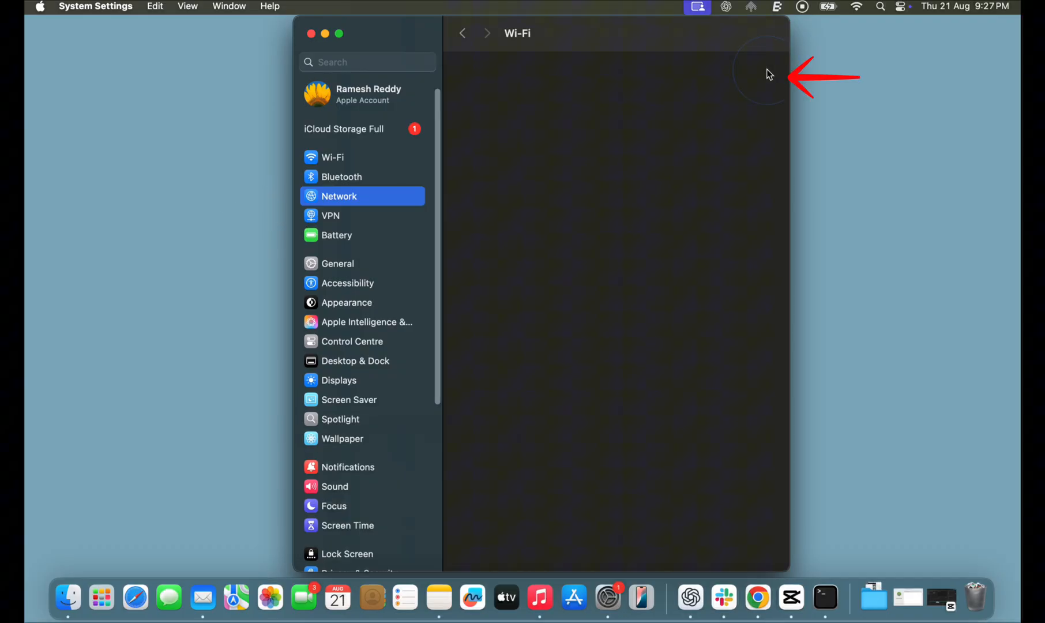
{"action": "left_click", "coordinate": [756, 67]}
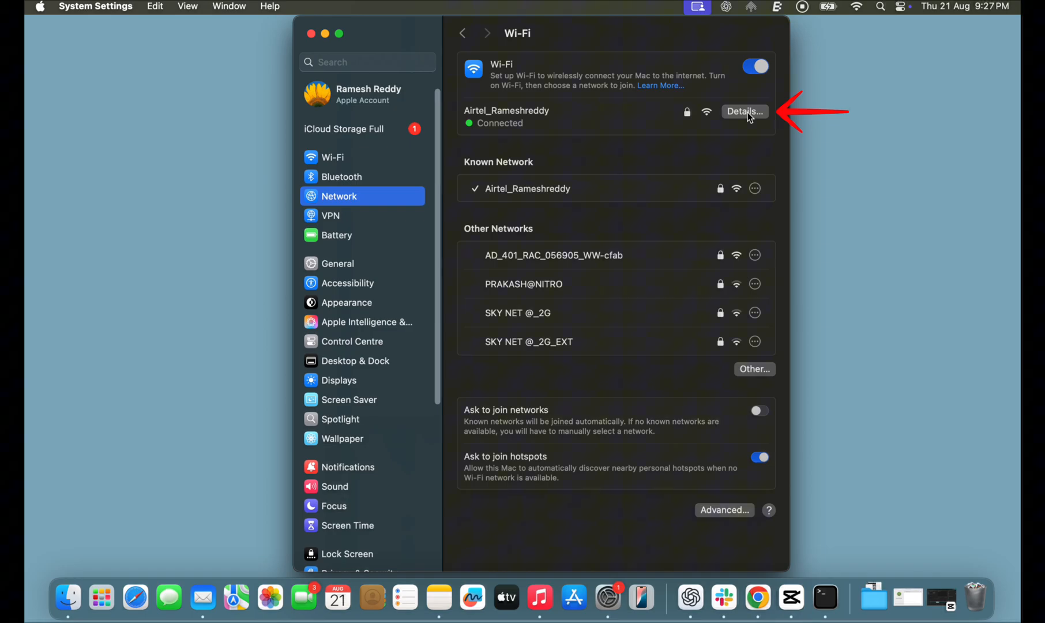
- Open the connected Wi-Fi network's Details and select its DNS section
{"action": "left_click", "coordinate": [744, 111]}
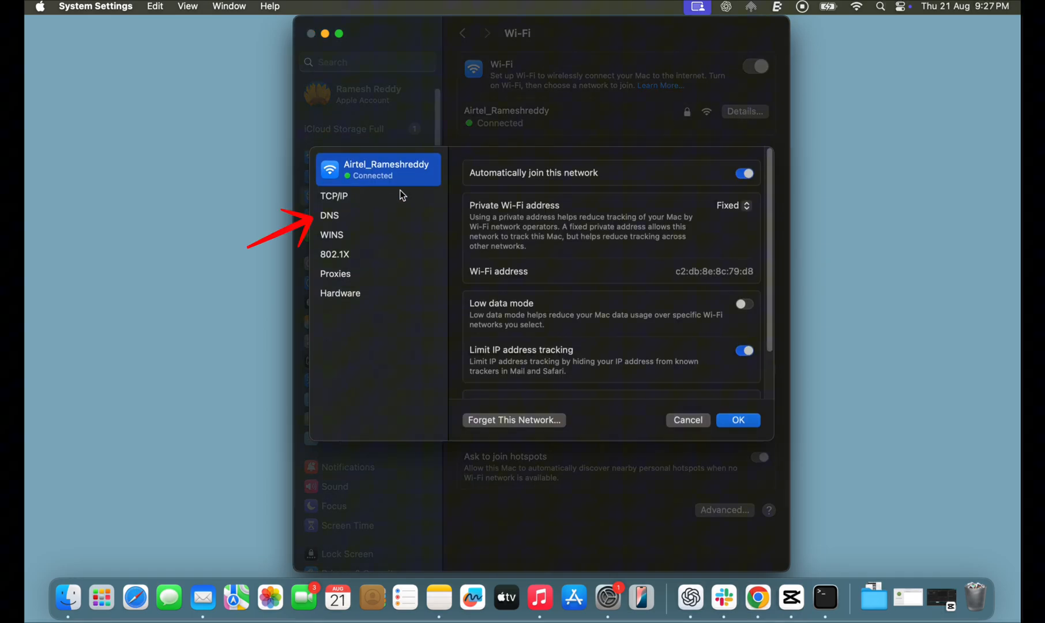
{"action": "left_click", "coordinate": [329, 215]}
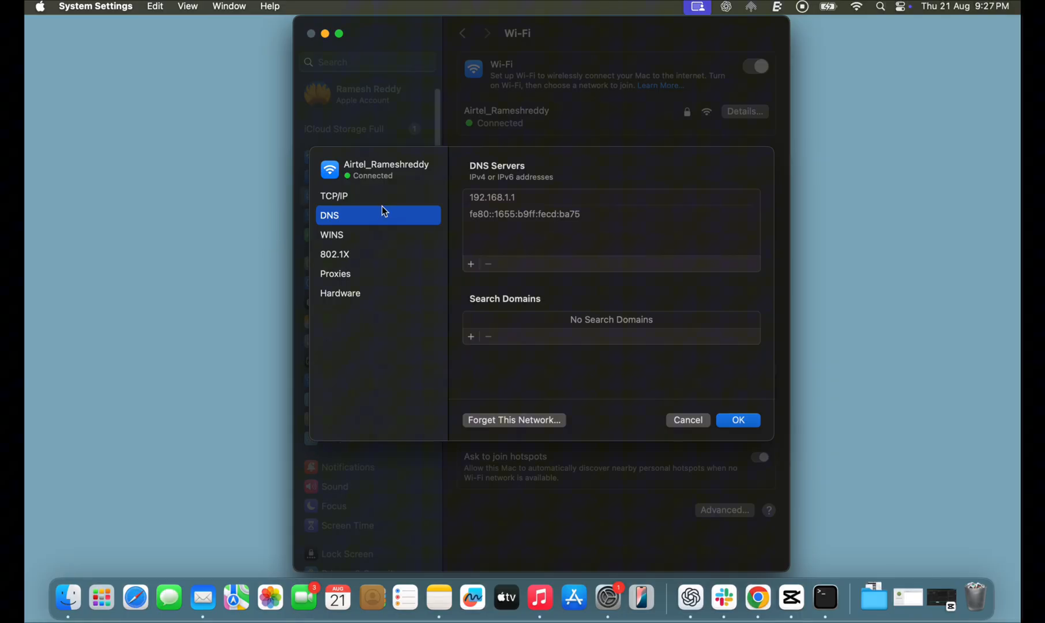
{"action": "mouse_move", "coordinate": [472, 232]}
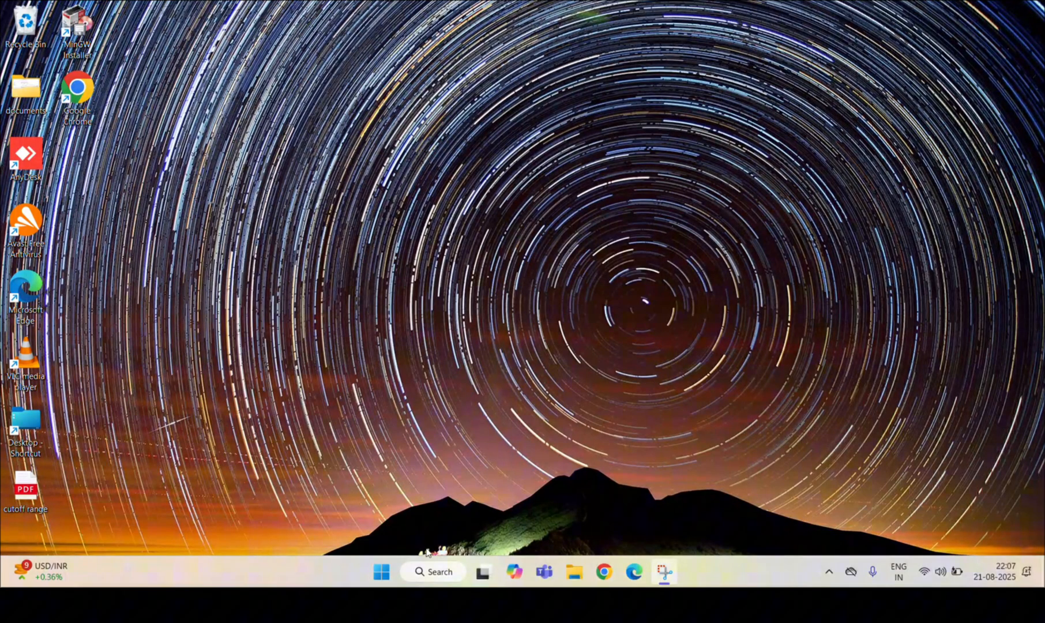
- Through Control Panel's adapter settings, enter 8.8.8.8 and 8.8.4.4 as Wi-Fi IPv4 DNS
{"action": "type", "text": "con"}
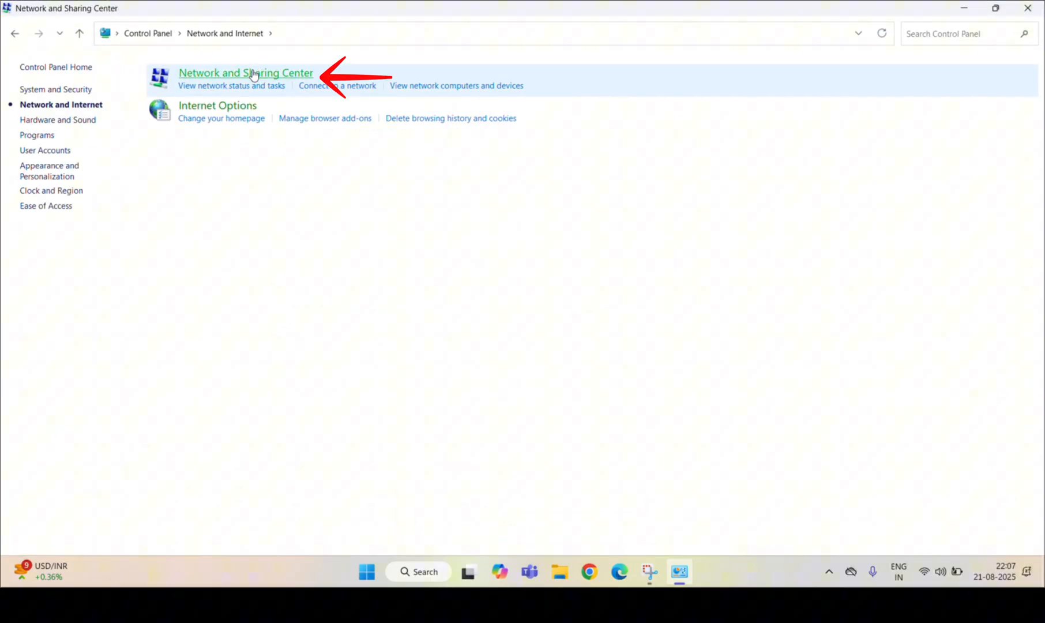
{"action": "left_click", "coordinate": [245, 72]}
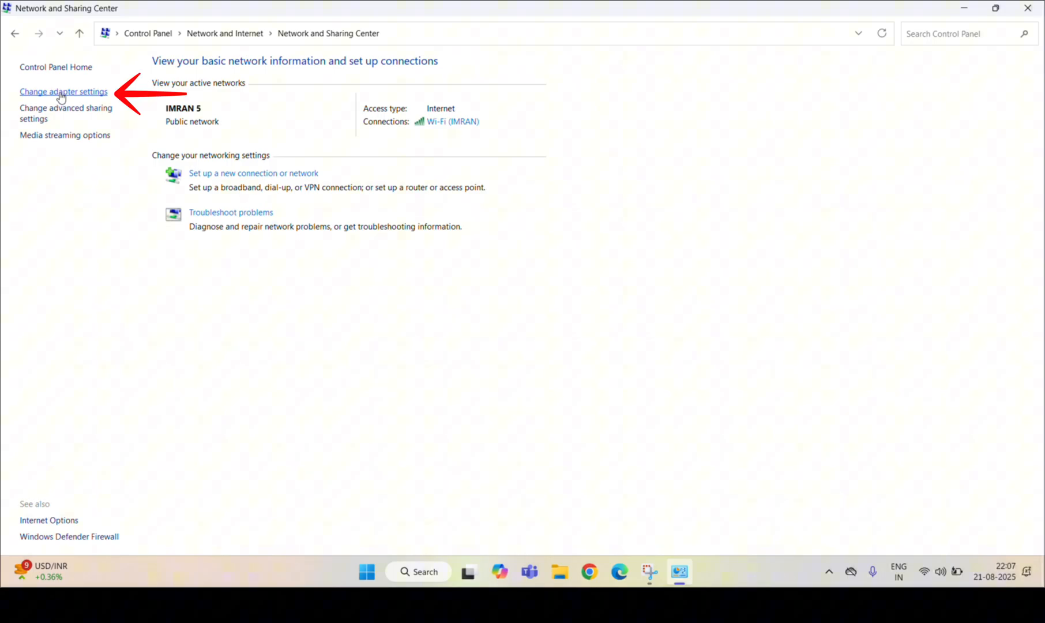
{"action": "left_click", "coordinate": [64, 91]}
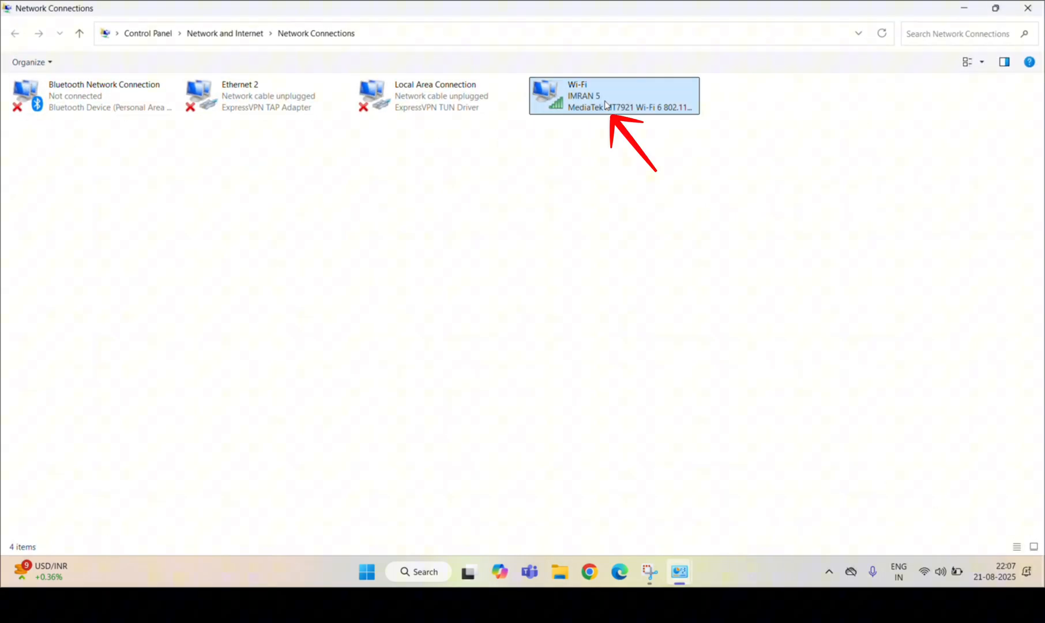
{"action": "right_click", "coordinate": [613, 96]}
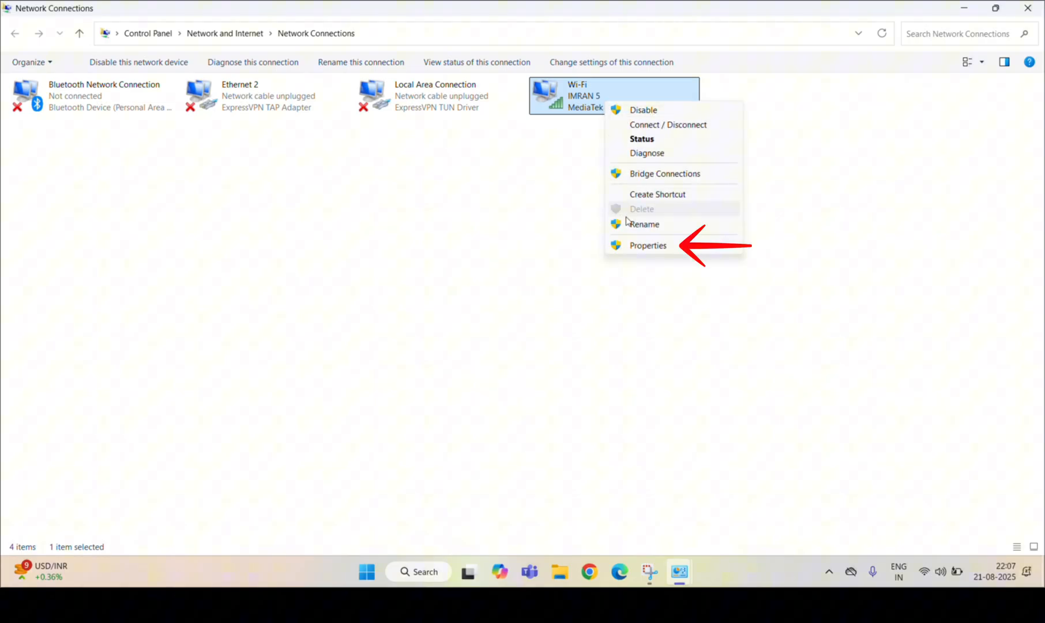
{"action": "left_click", "coordinate": [647, 245]}
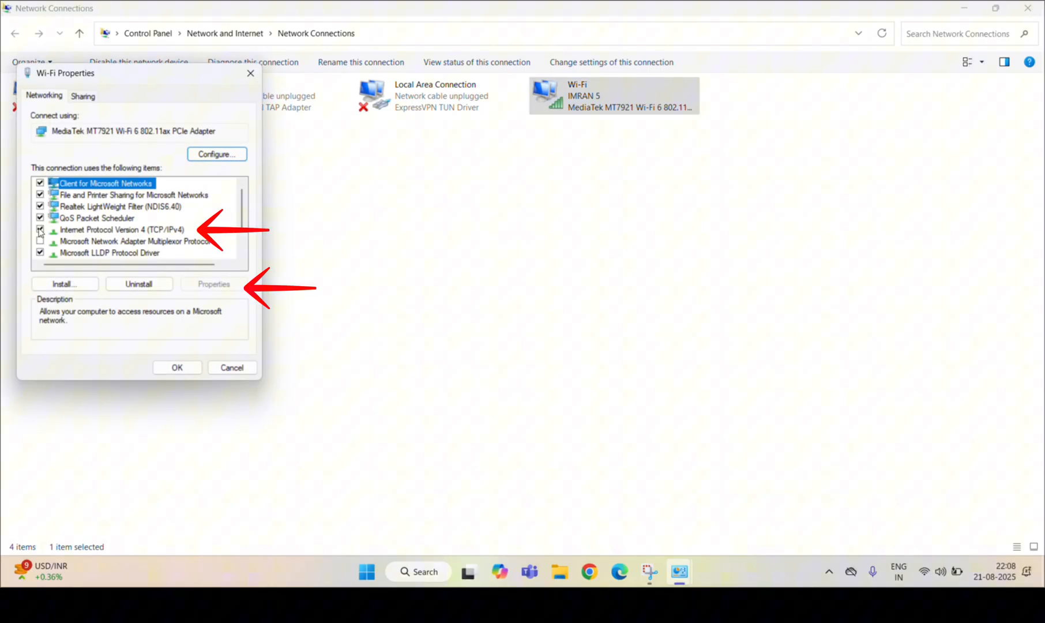
{"action": "left_click", "coordinate": [120, 229]}
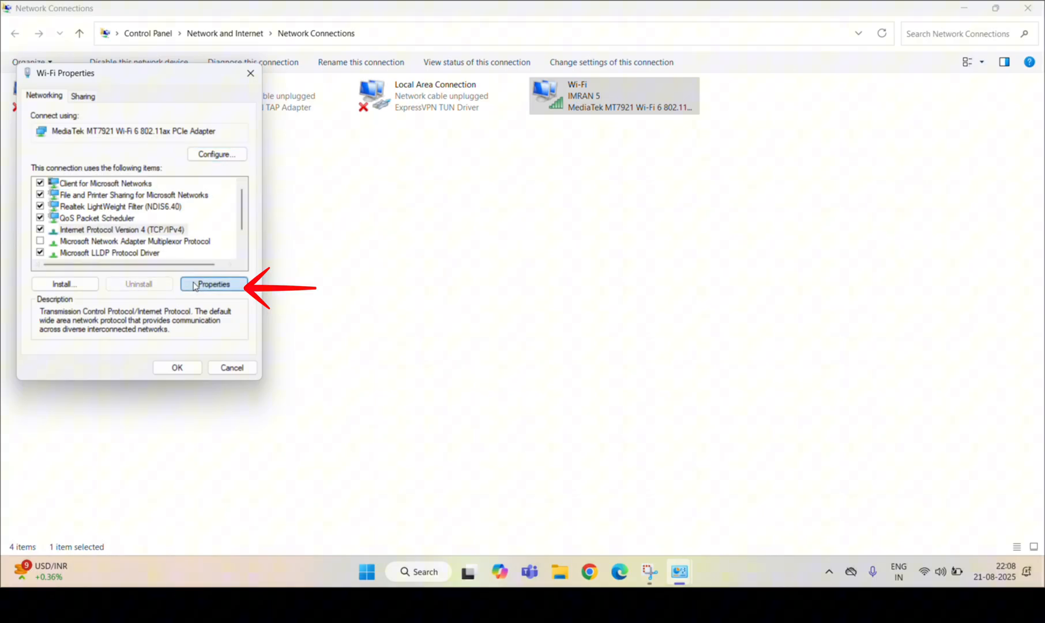
{"action": "left_click", "coordinate": [213, 284]}
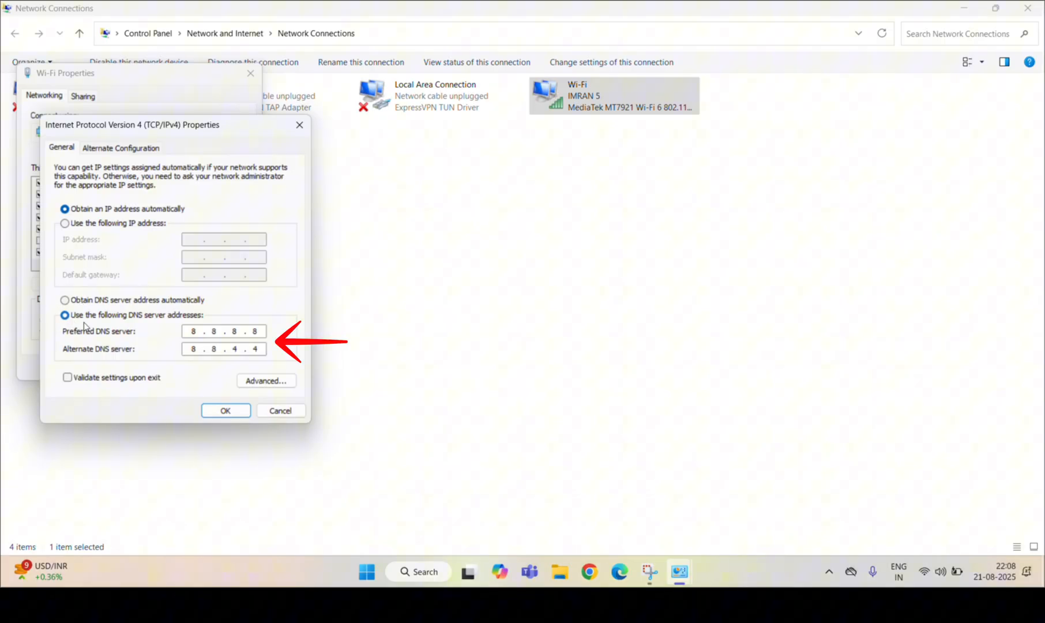
{"action": "left_click", "coordinate": [226, 410]}
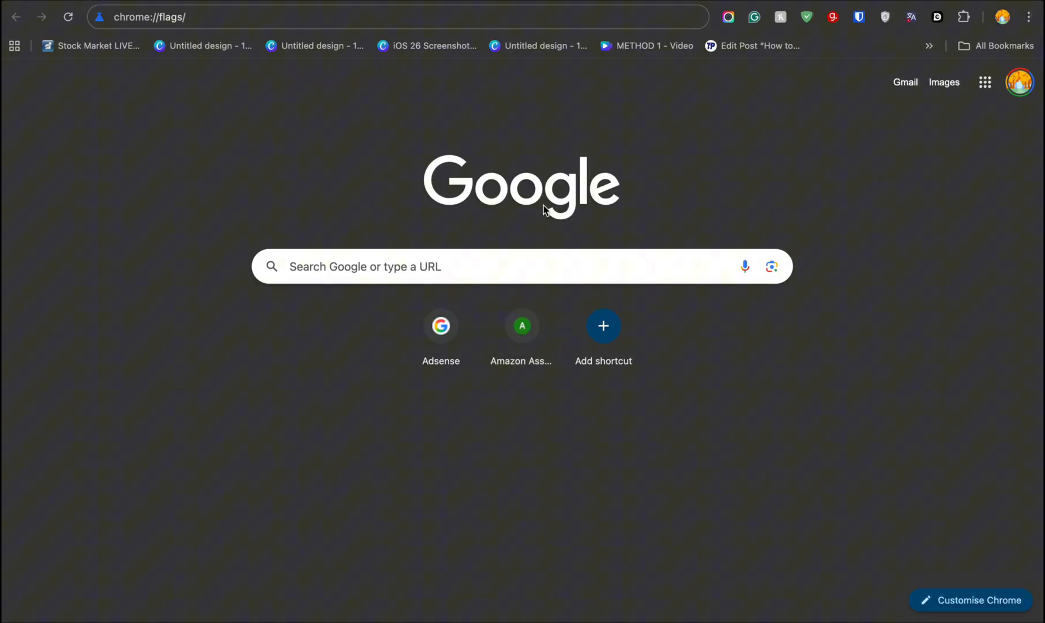
- Load chrome://flags/ from the address bar
{"action": "left_click", "coordinate": [266, 17]}
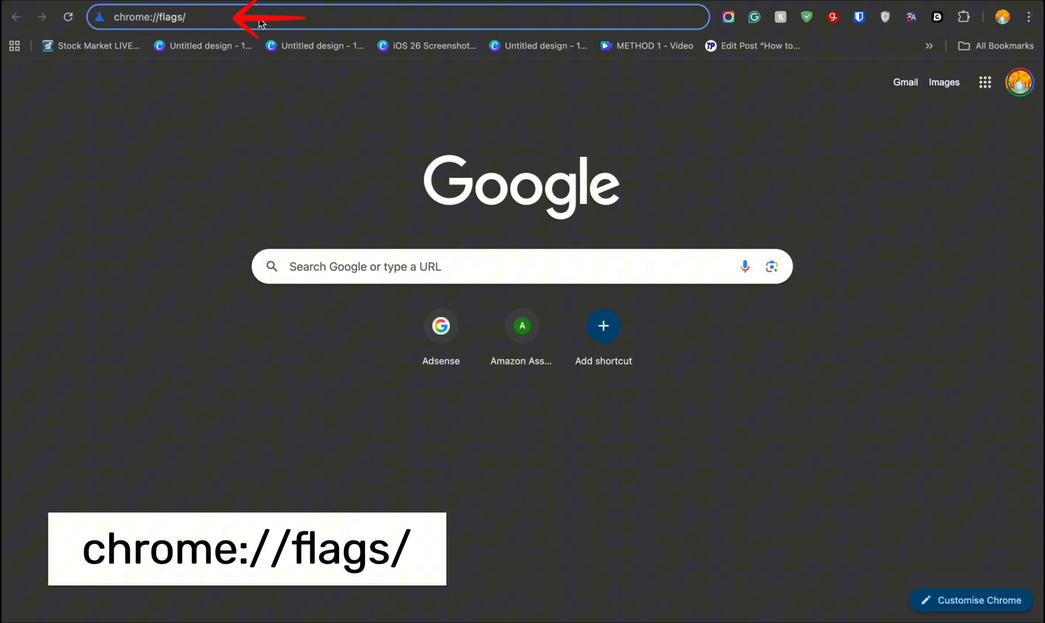
{"action": "key", "text": "Enter"}
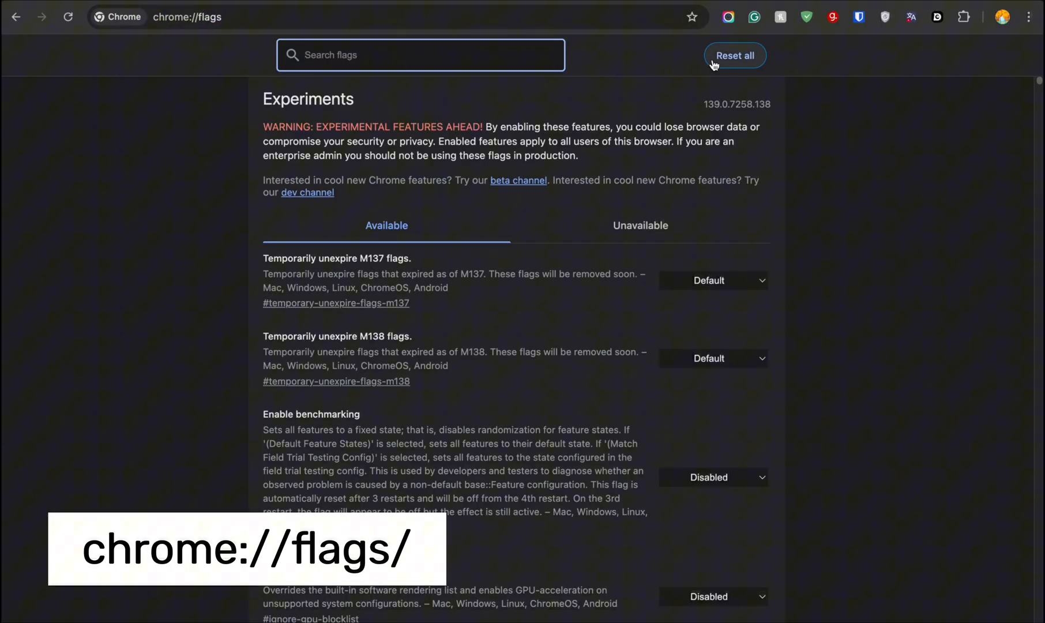
{"action": "mouse_move", "coordinate": [762, 62]}
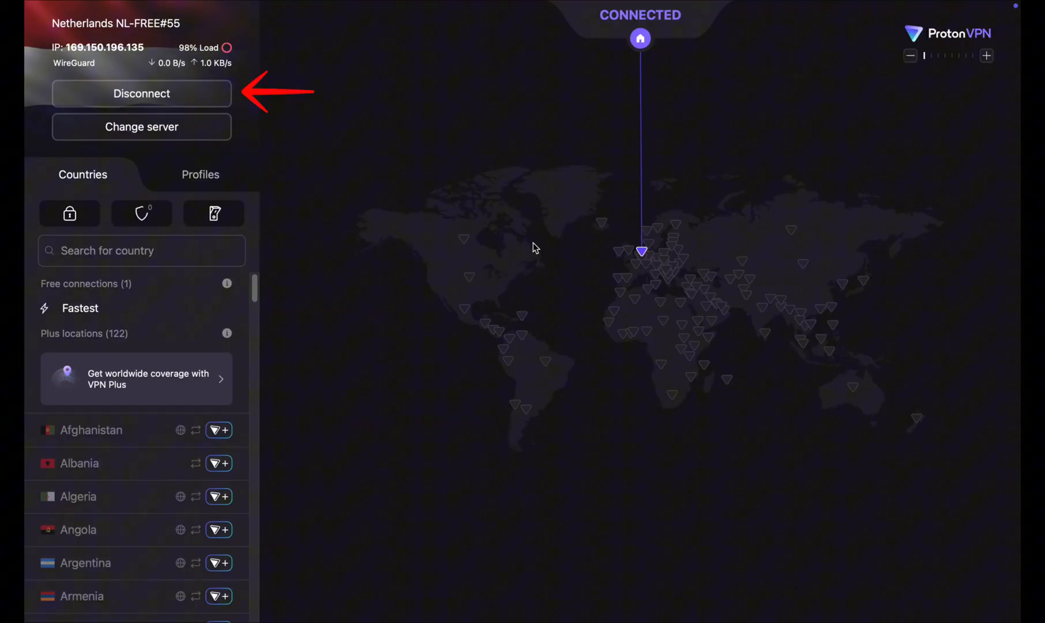
{"action": "mouse_move", "coordinate": [659, 95]}
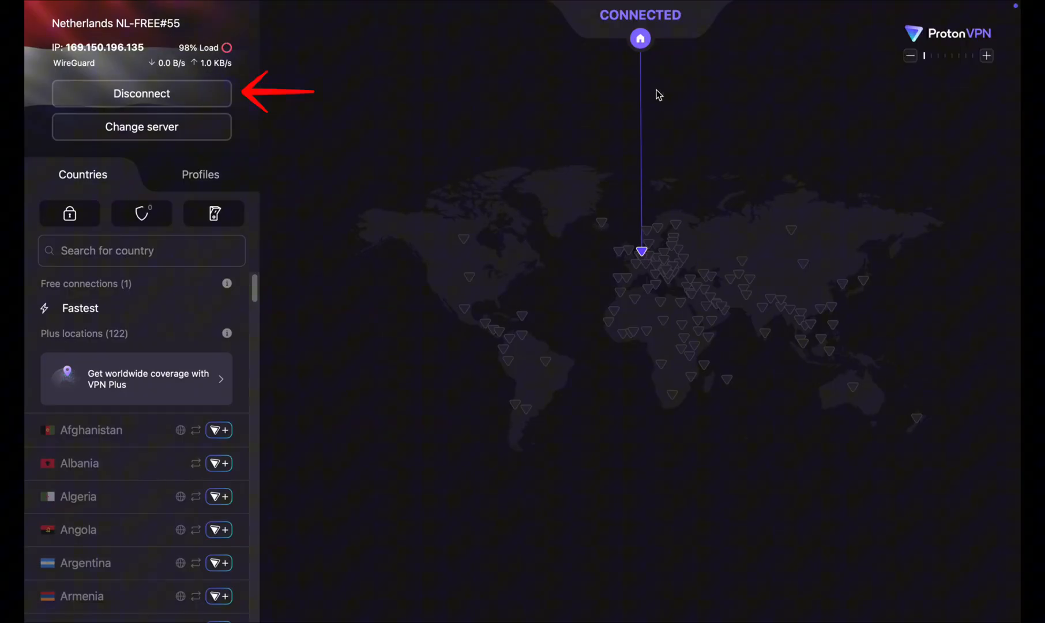
- Disconnect Proton VPN from the Netherlands free server
{"action": "left_click", "coordinate": [142, 94]}
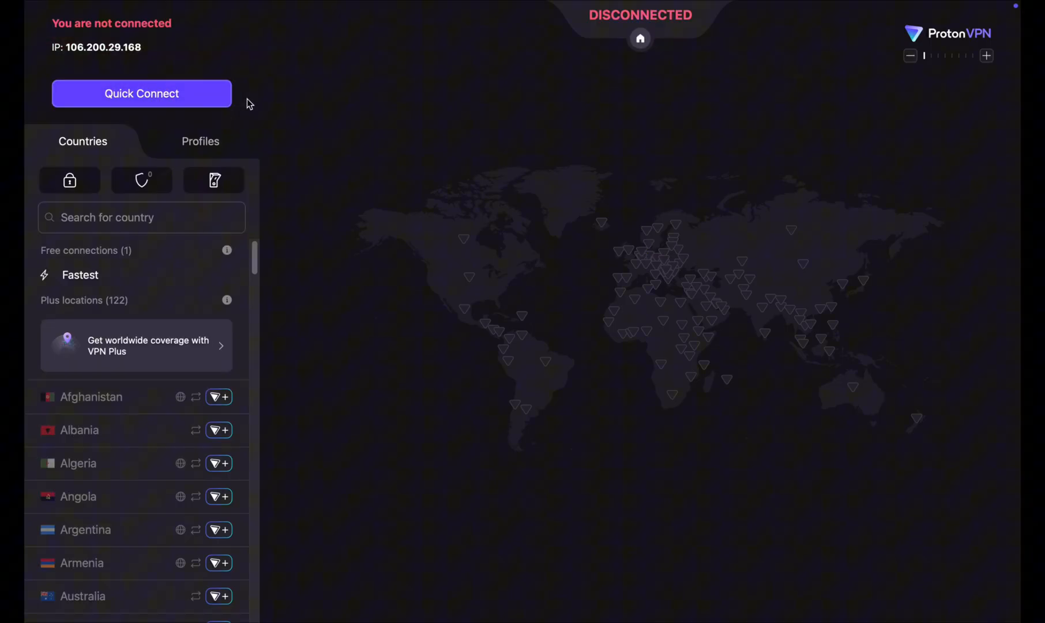
{"action": "mouse_move", "coordinate": [465, 159]}
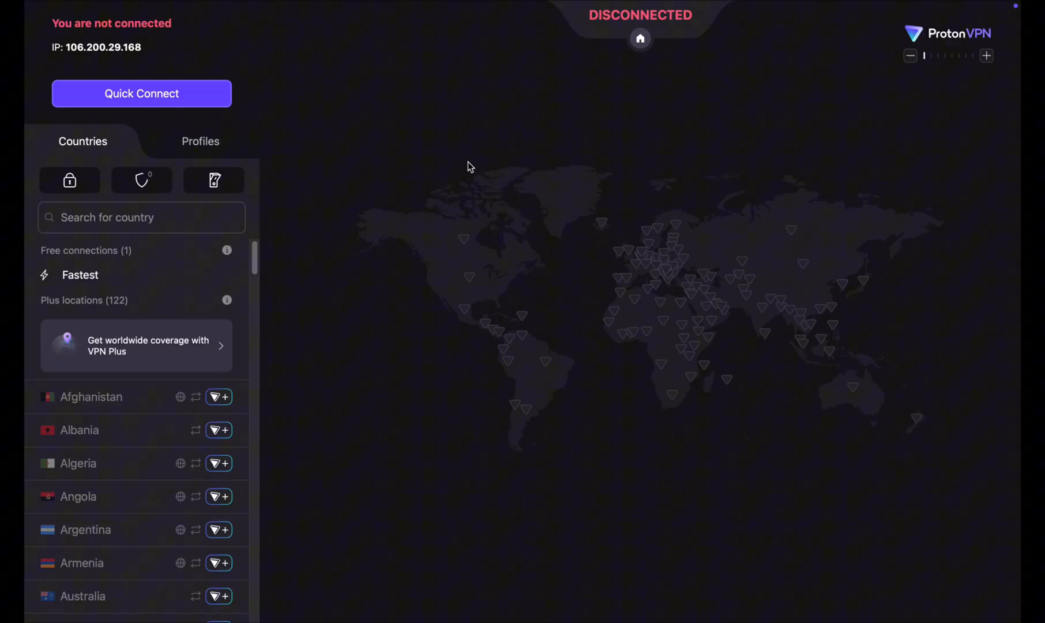
{"action": "mouse_move", "coordinate": [491, 537]}
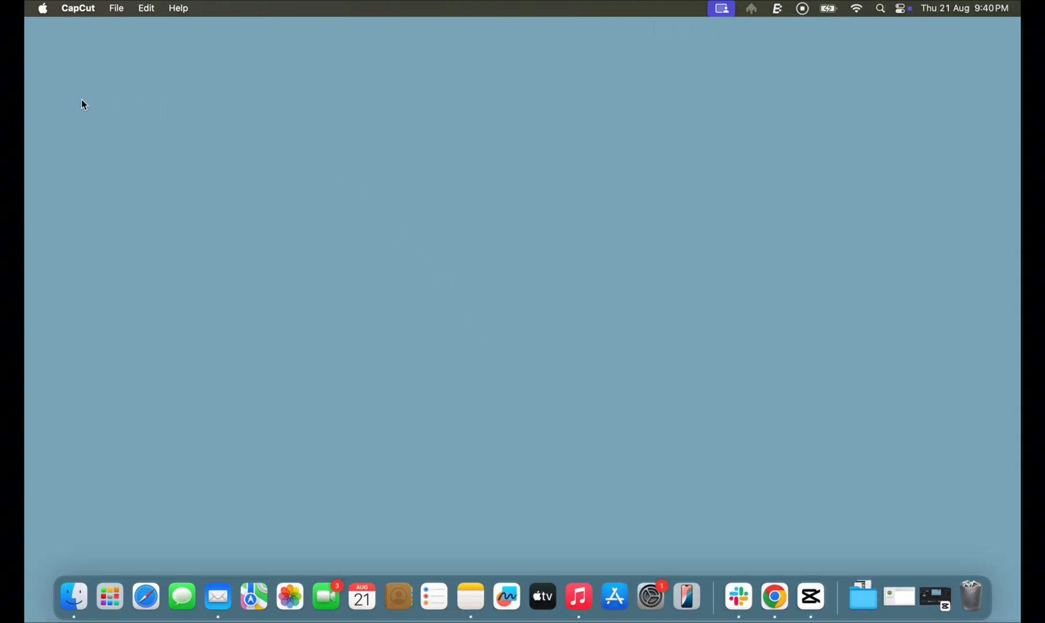
- Check the connected Wi-Fi network's proxy settings and confirm all proxies are off
{"action": "left_click", "coordinate": [42, 8]}
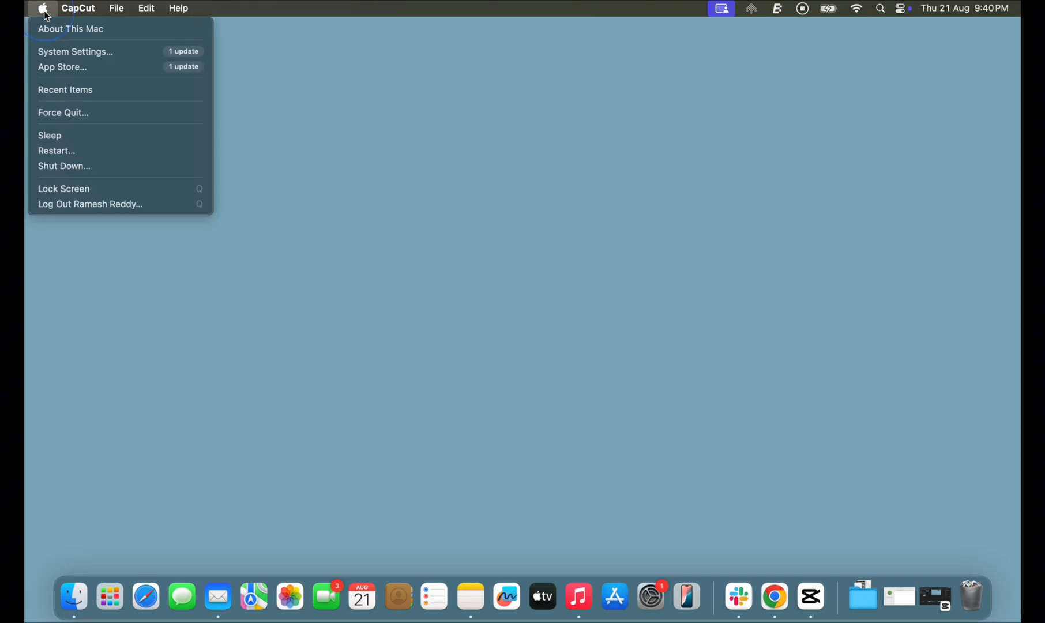
{"action": "left_click", "coordinate": [43, 8]}
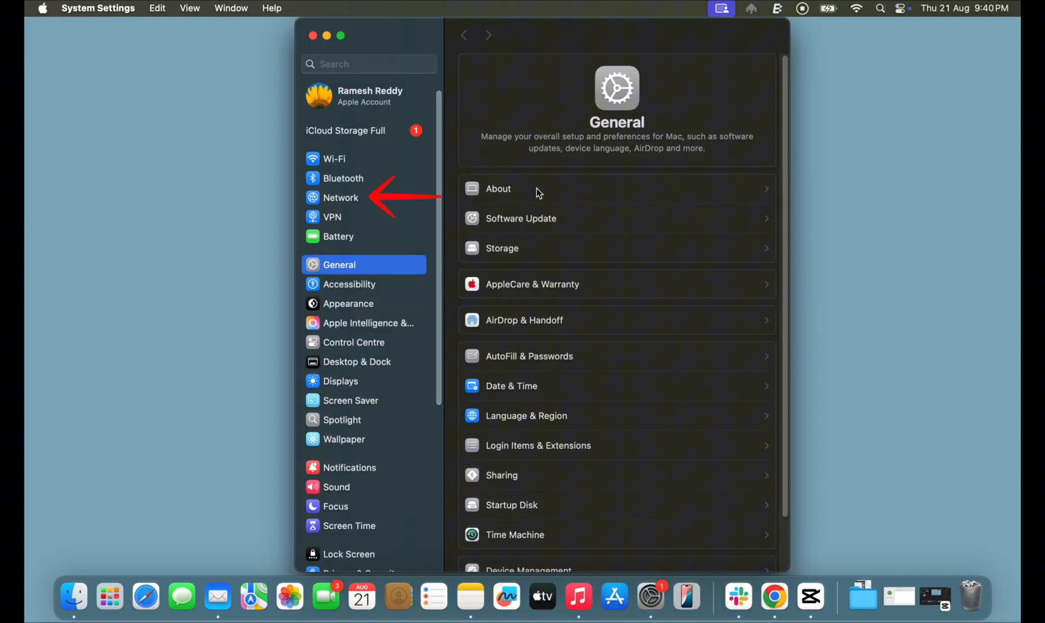
{"action": "left_click", "coordinate": [339, 197]}
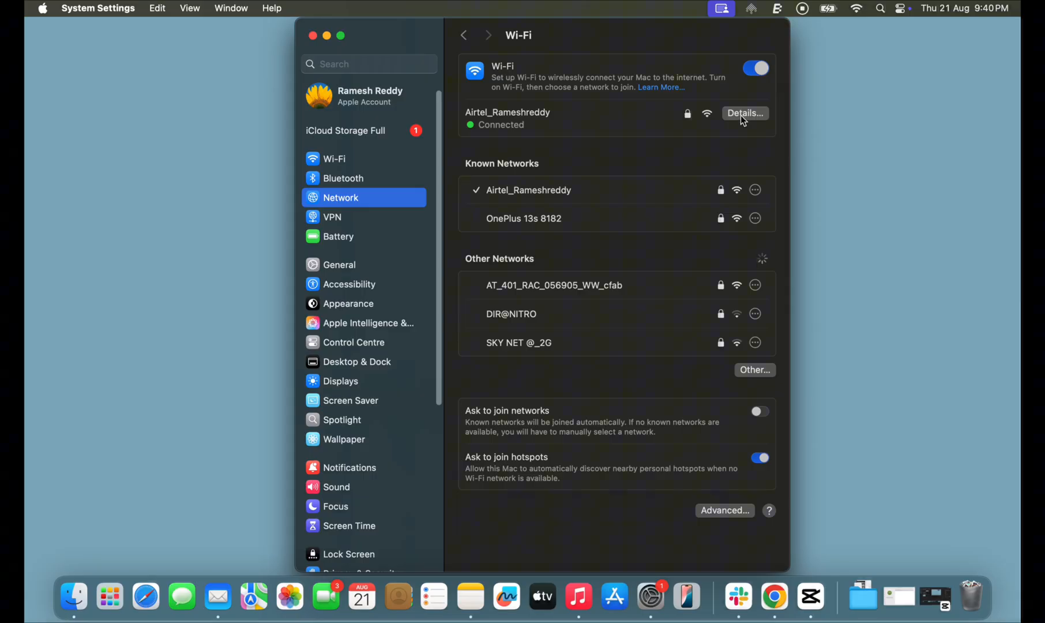
{"action": "left_click", "coordinate": [745, 113]}
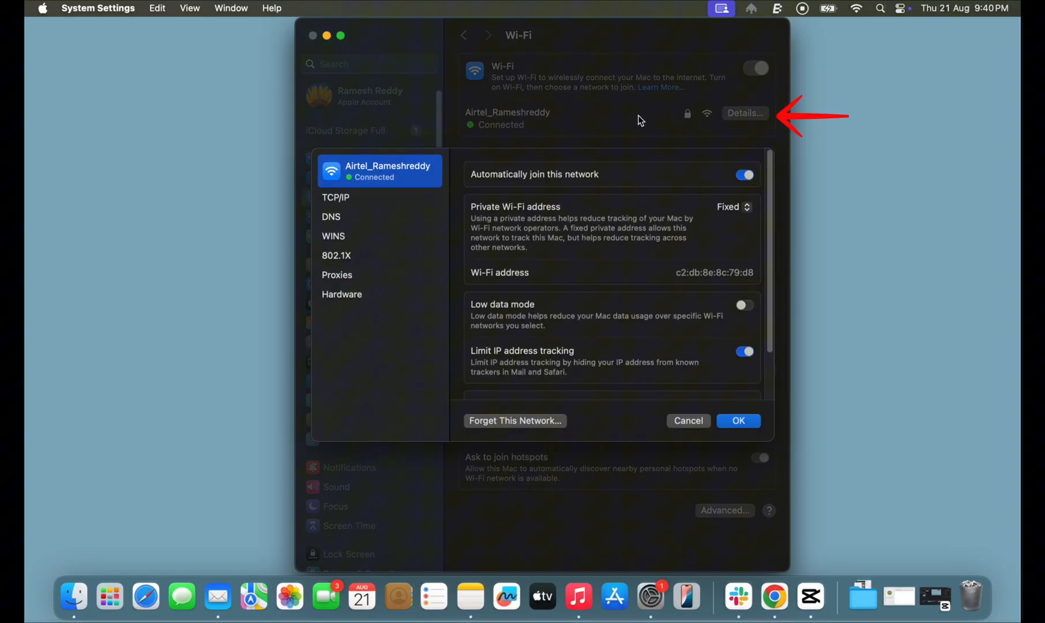
{"action": "left_click", "coordinate": [337, 275]}
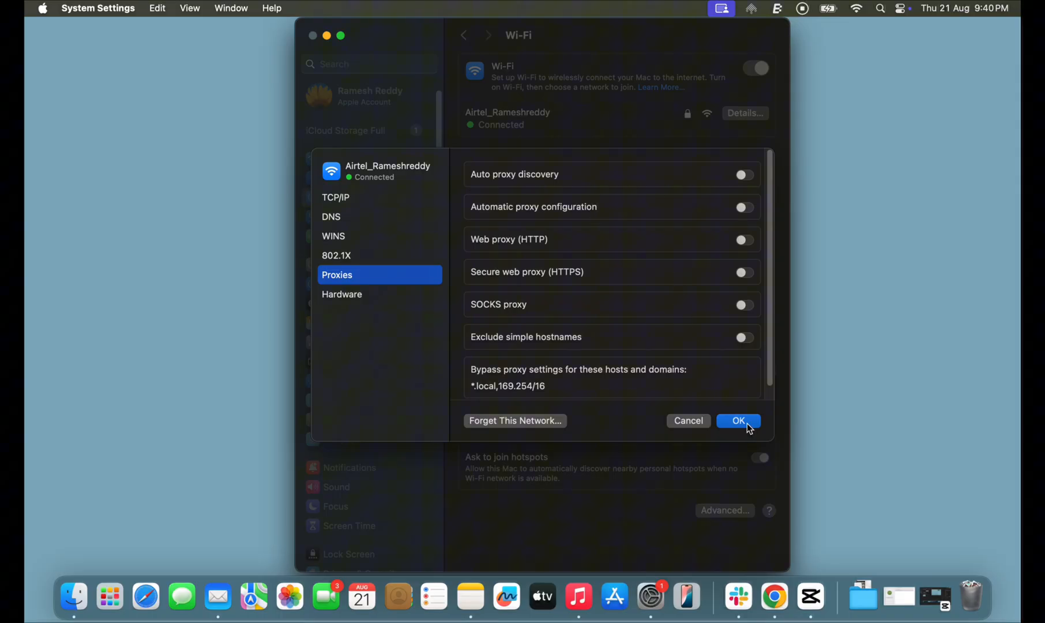
{"action": "left_click", "coordinate": [738, 420]}
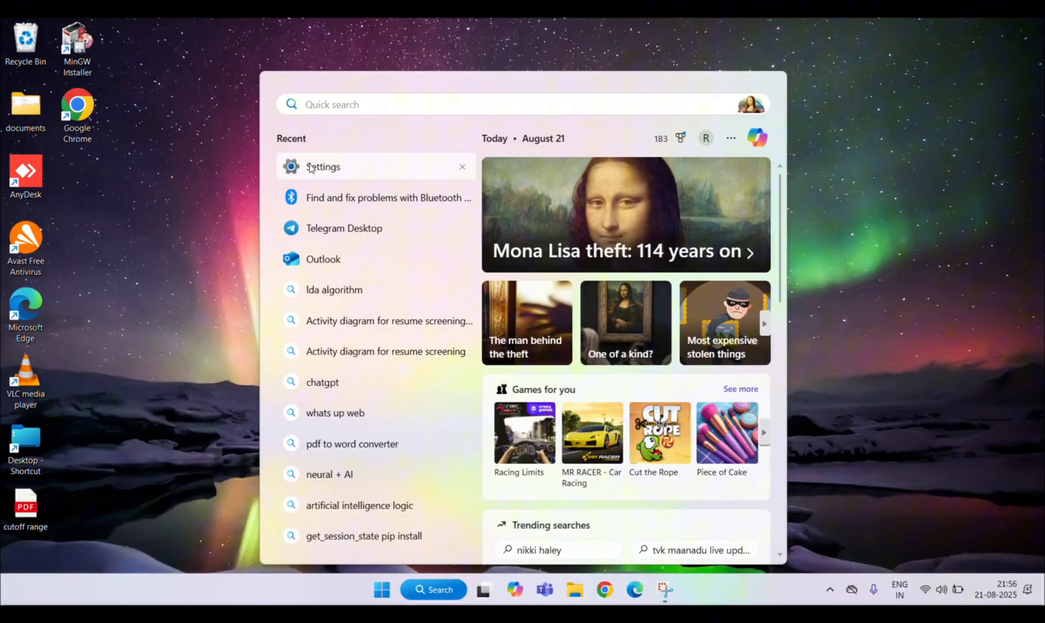
- Switch off 'Automatically detect settings' on the Windows Proxy page
{"action": "left_click", "coordinate": [323, 167]}
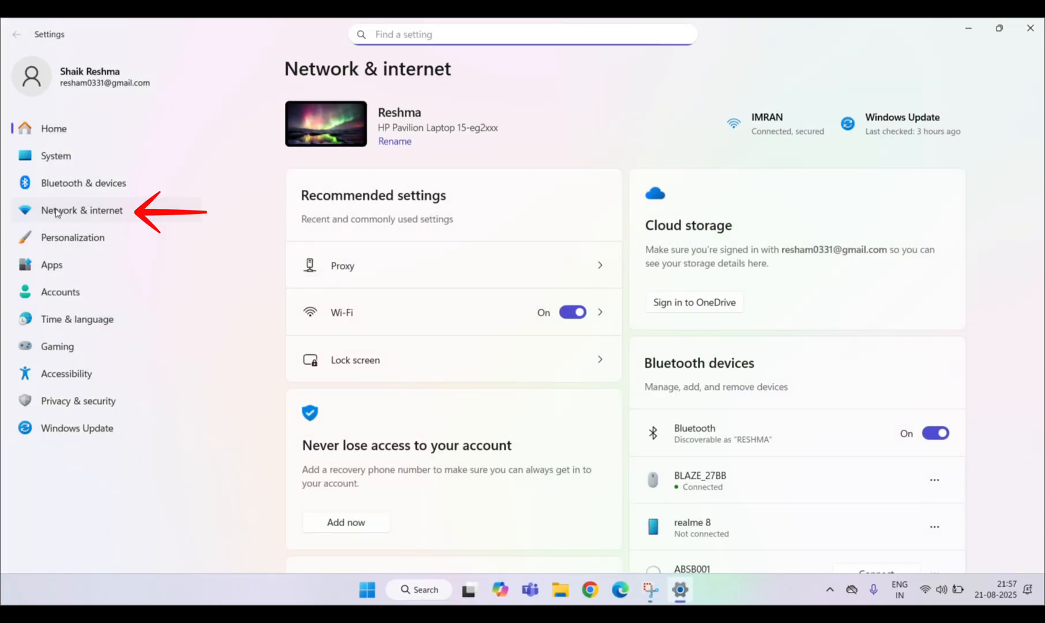
{"action": "left_click", "coordinate": [81, 210]}
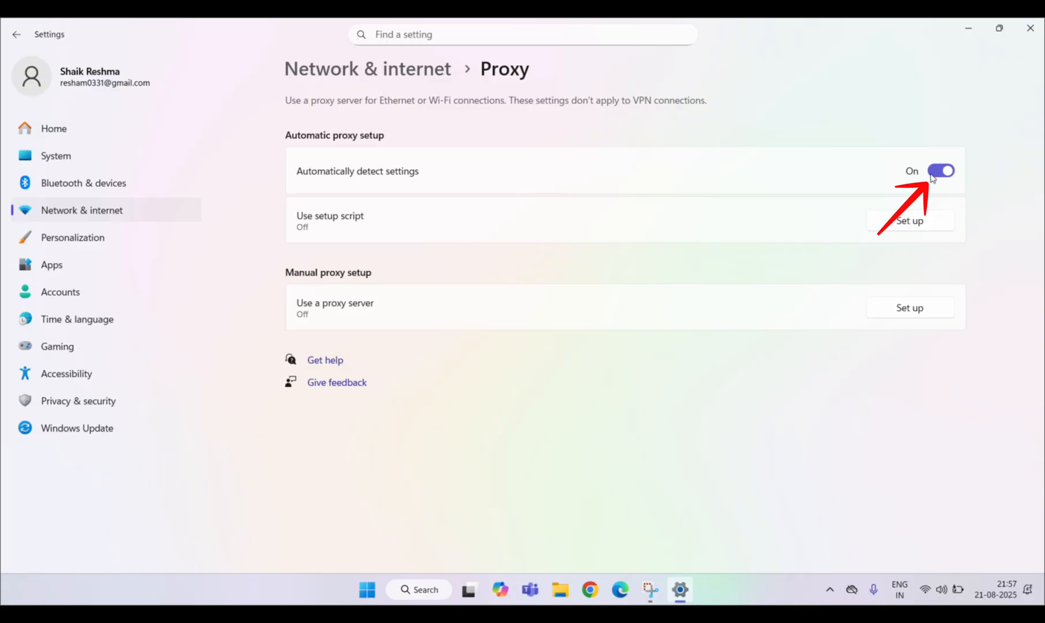
{"action": "left_click", "coordinate": [941, 171]}
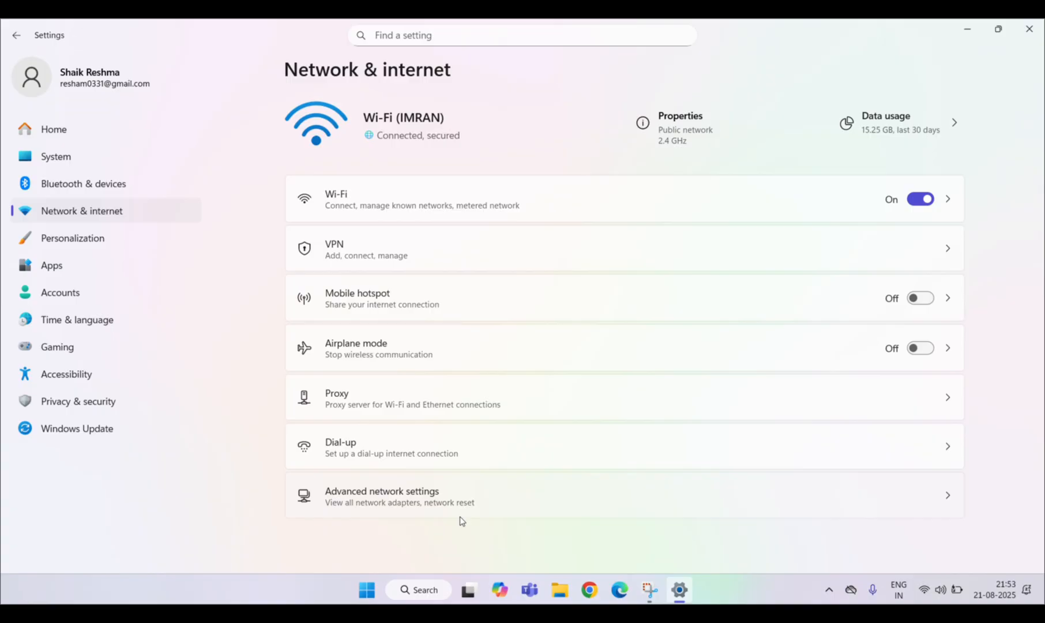
- Start a Network reset from Advanced network settings, reaching the confirmation prompt
{"action": "left_click", "coordinate": [382, 496]}
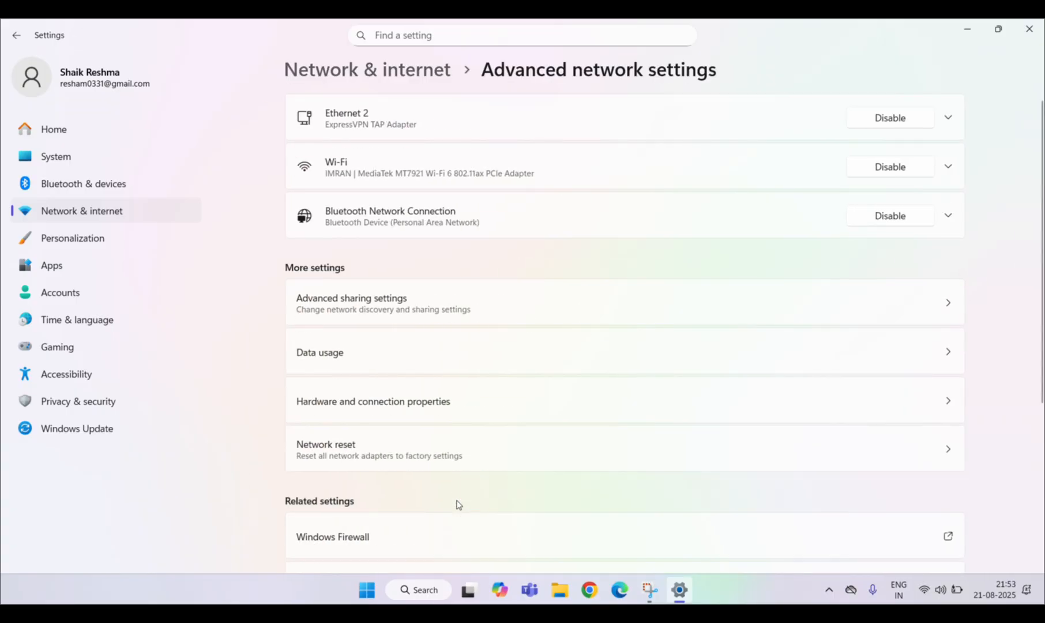
{"action": "scroll", "scroll_direction": "down", "scroll_amount": 3}
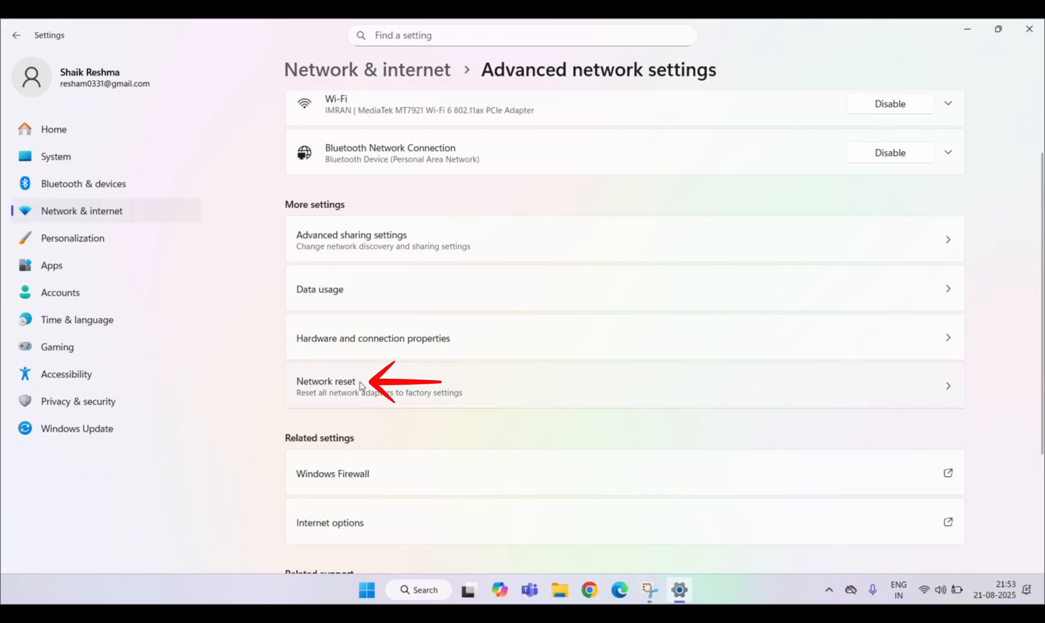
{"action": "left_click", "coordinate": [327, 384]}
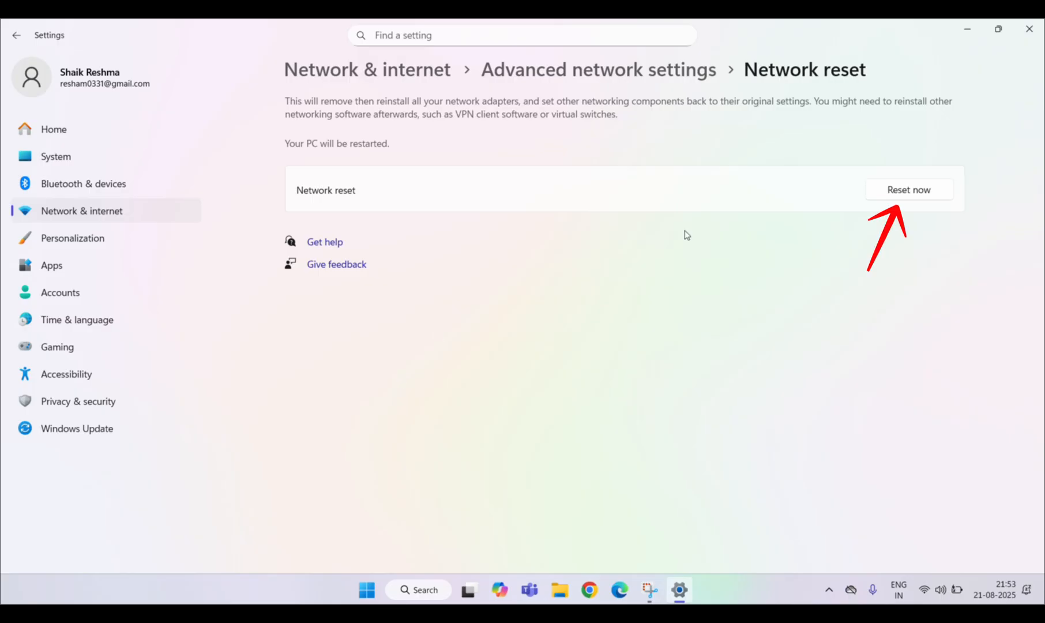
{"action": "left_click", "coordinate": [908, 190]}
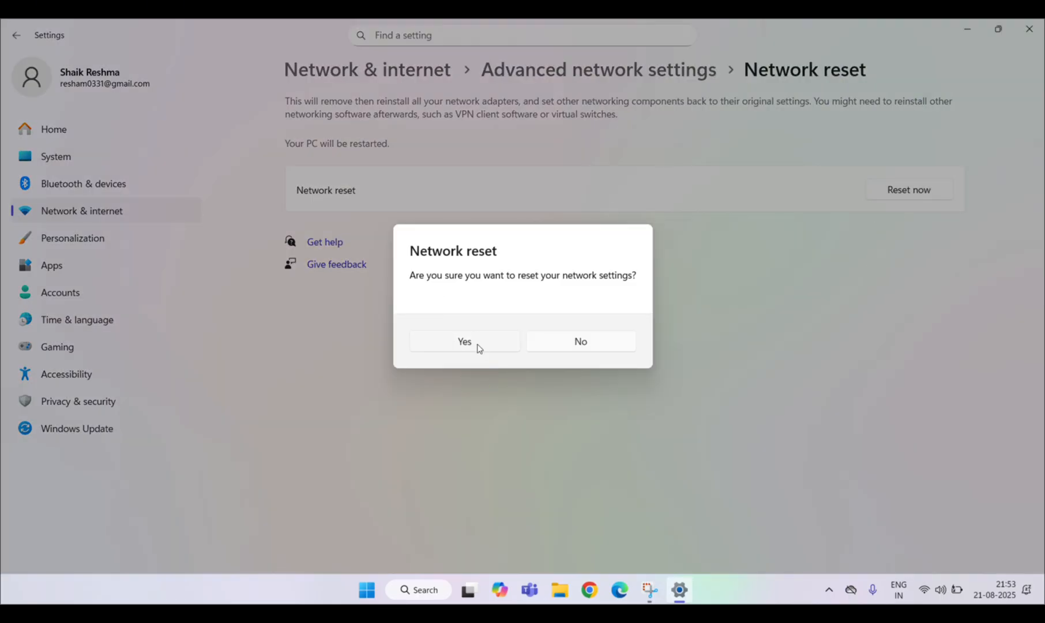
{"action": "mouse_move", "coordinate": [453, 31]}
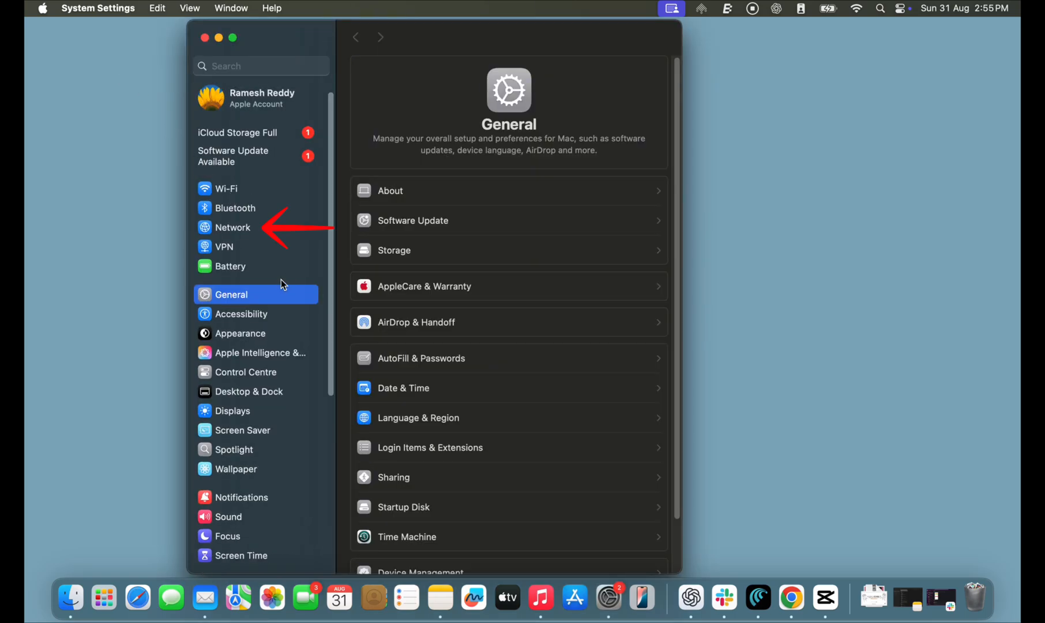
- Toggle the Mac's Wi-Fi switch off in Network settings
{"action": "left_click", "coordinate": [232, 227]}
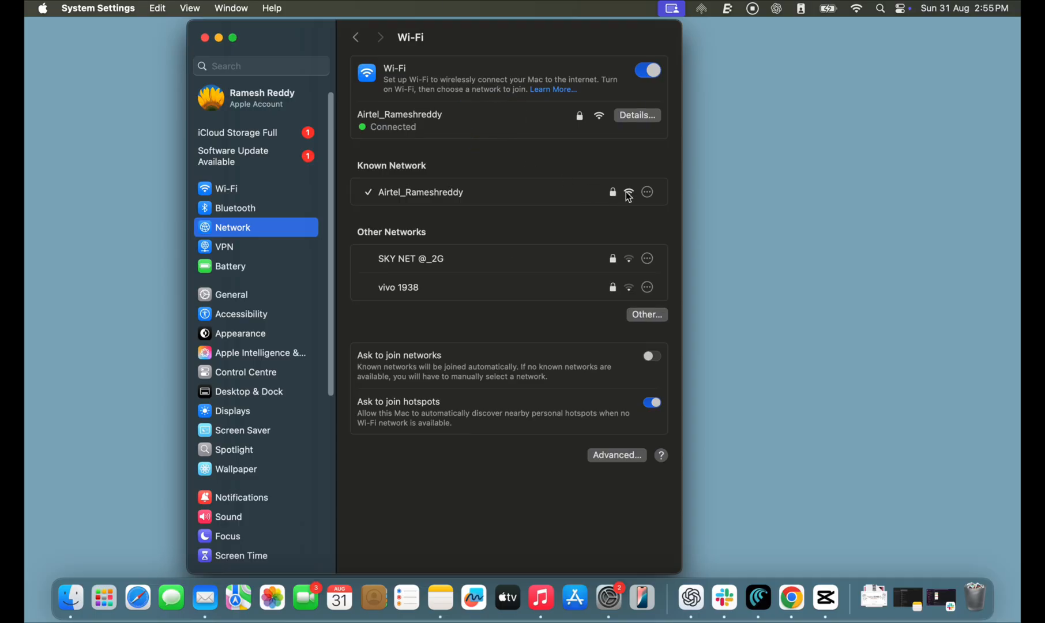
{"action": "left_click", "coordinate": [646, 193]}
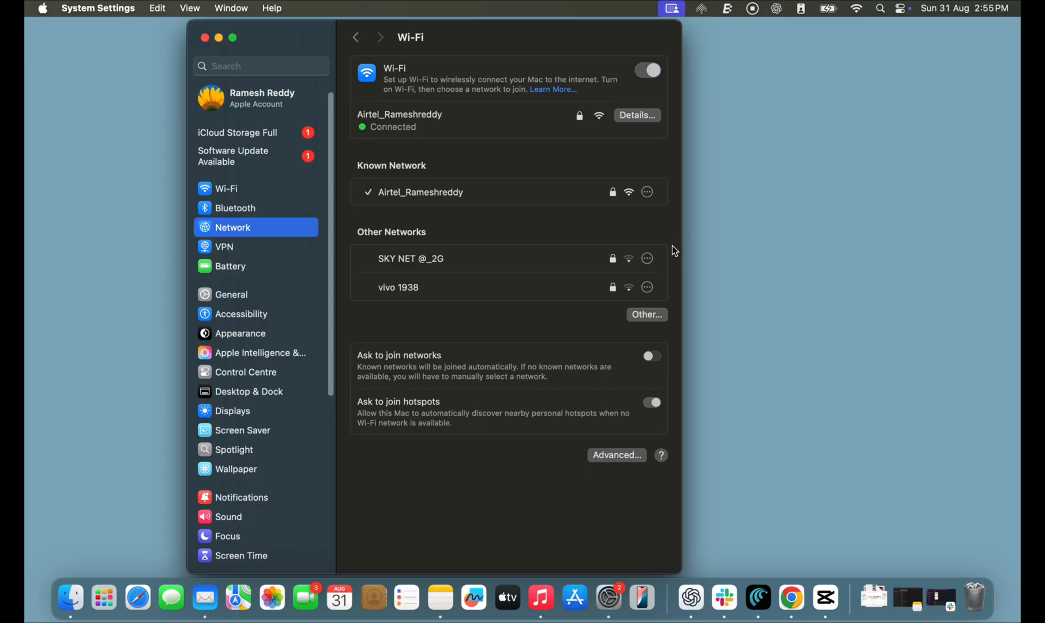
{"action": "left_click", "coordinate": [636, 115]}
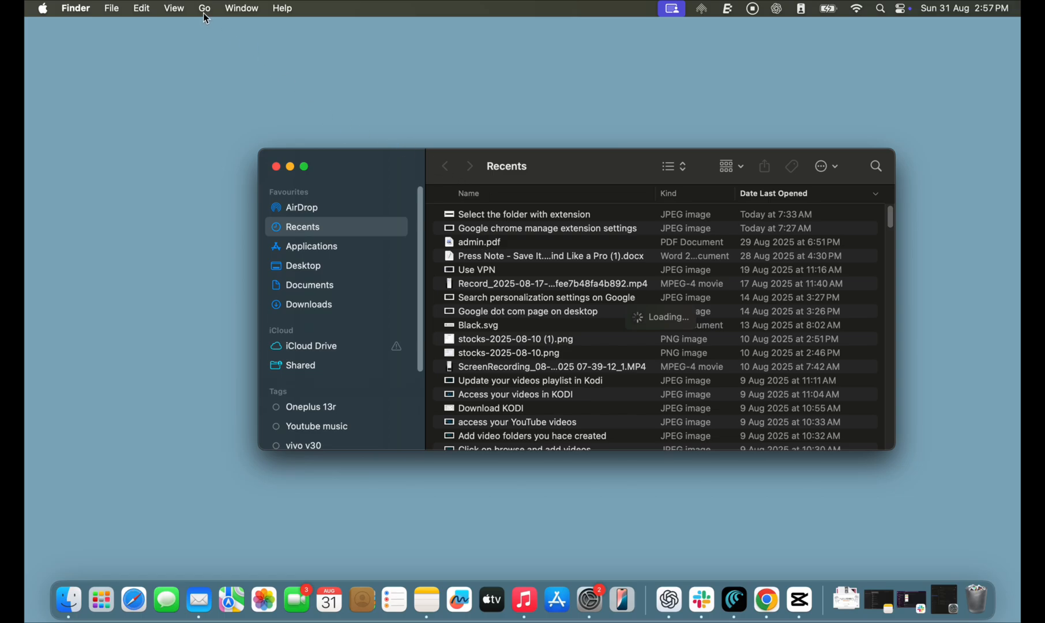
- Go to the folder /Library/Preferences/SystemConfiguration/ in Finder
{"action": "left_click", "coordinate": [205, 8]}
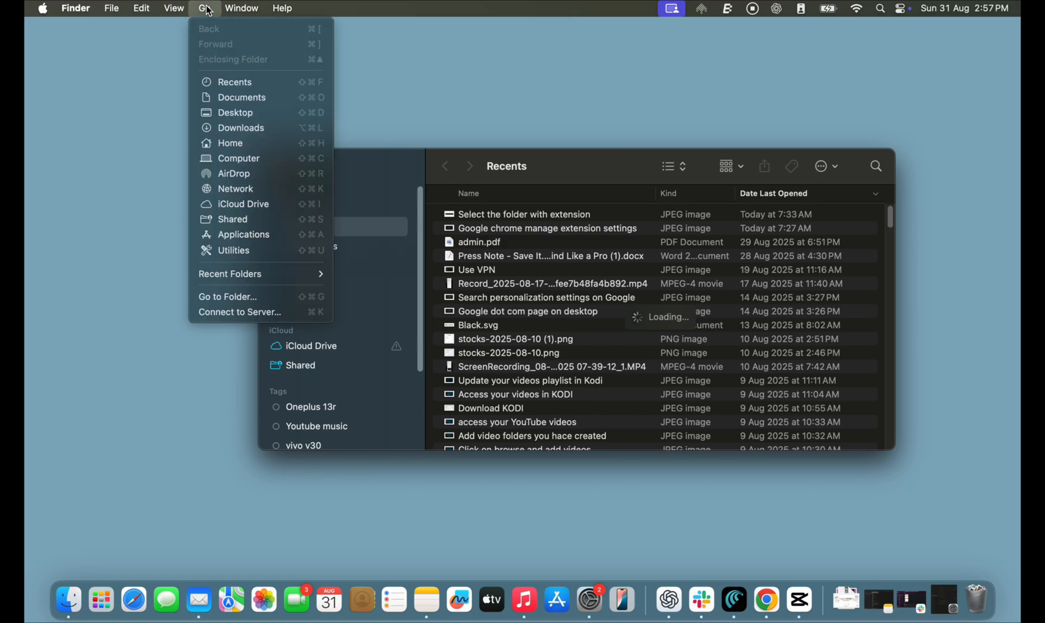
{"action": "mouse_move", "coordinate": [261, 274]}
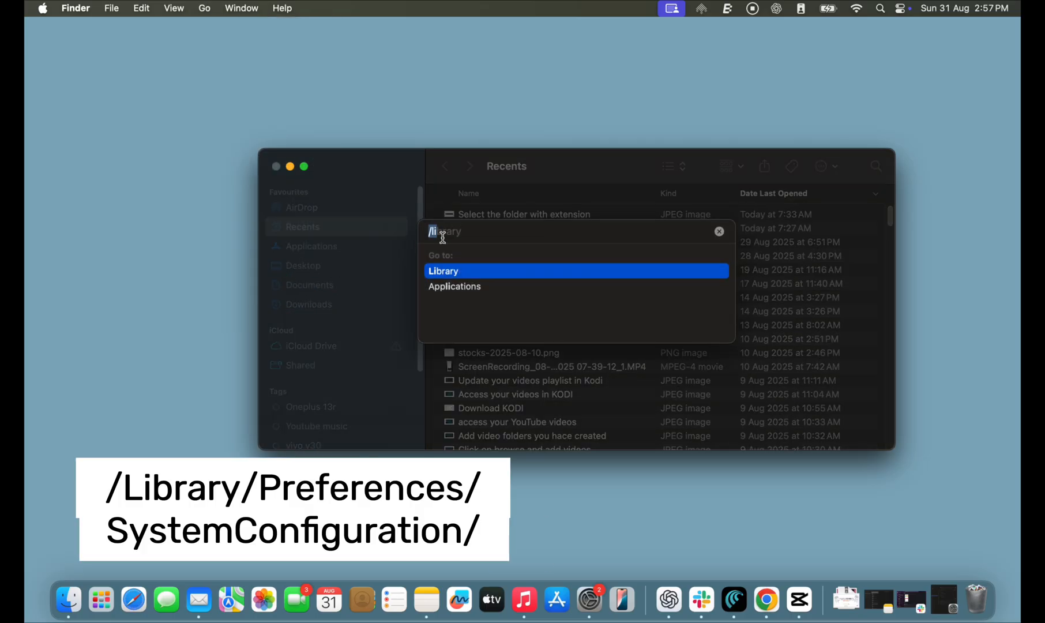
{"action": "key", "text": "cmd+v"}
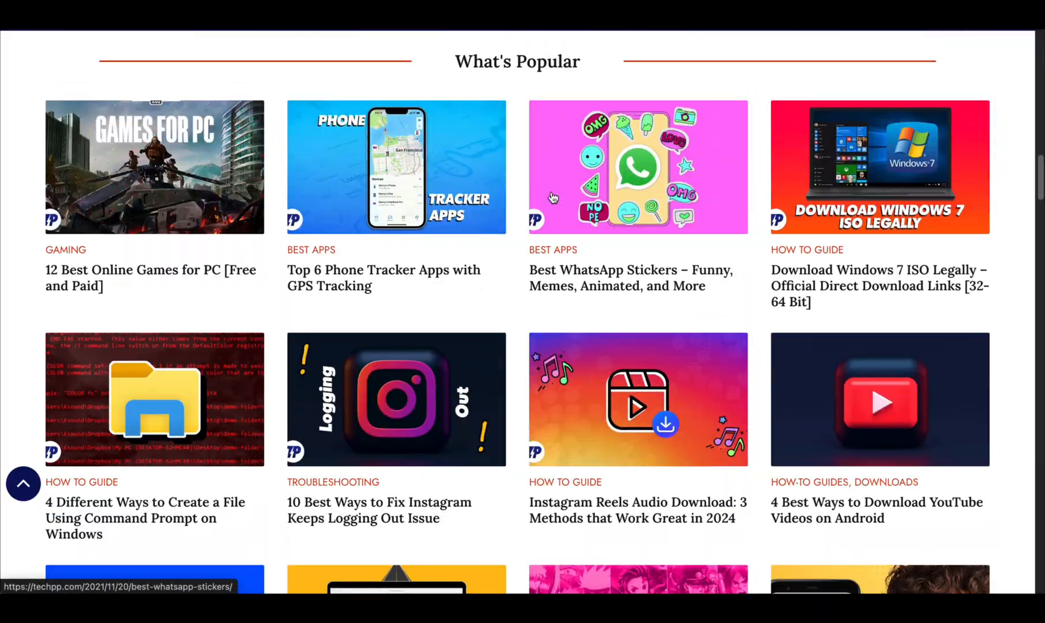
{"action": "scroll", "scroll_direction": "down", "scroll_amount": 3}
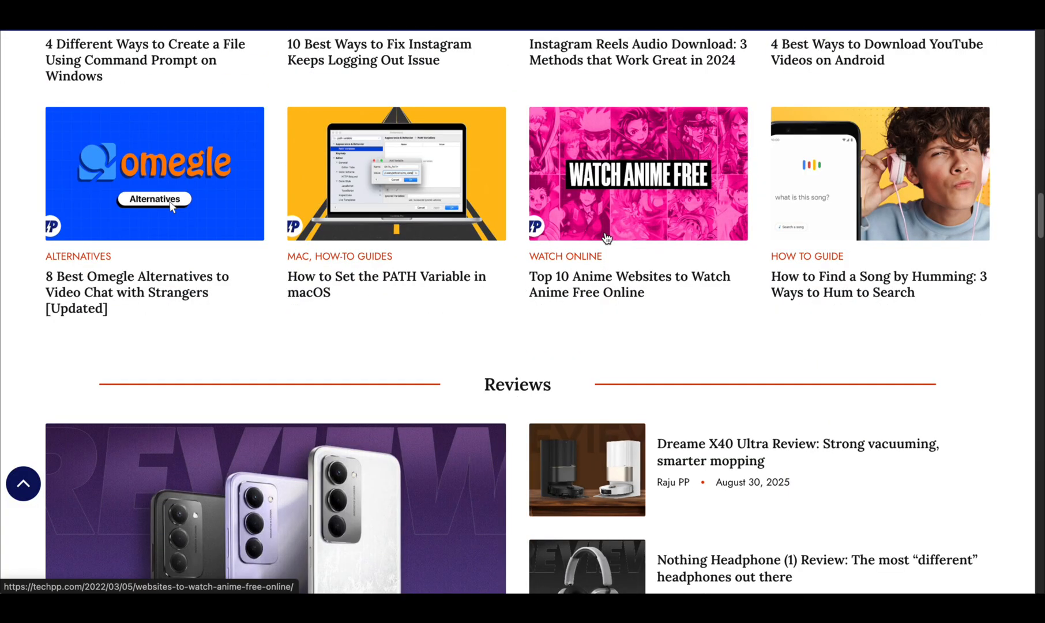